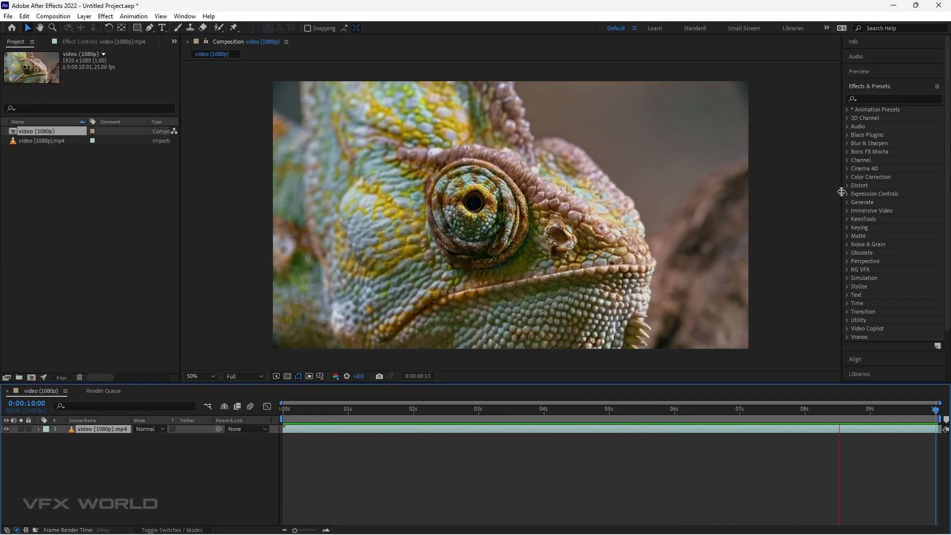
Select the chameleon clip layer in the After Effects timeline.
{"action": "left_click", "coordinate": [315, 408]}
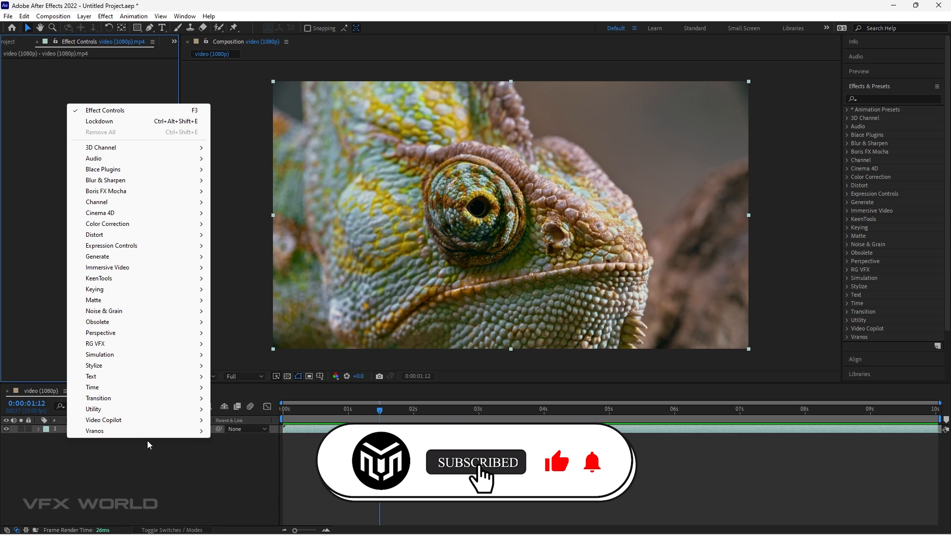
Apply Lockdown and fill the lassoed chameleon face with a grid of tracking points.
{"action": "left_click", "coordinate": [99, 121]}
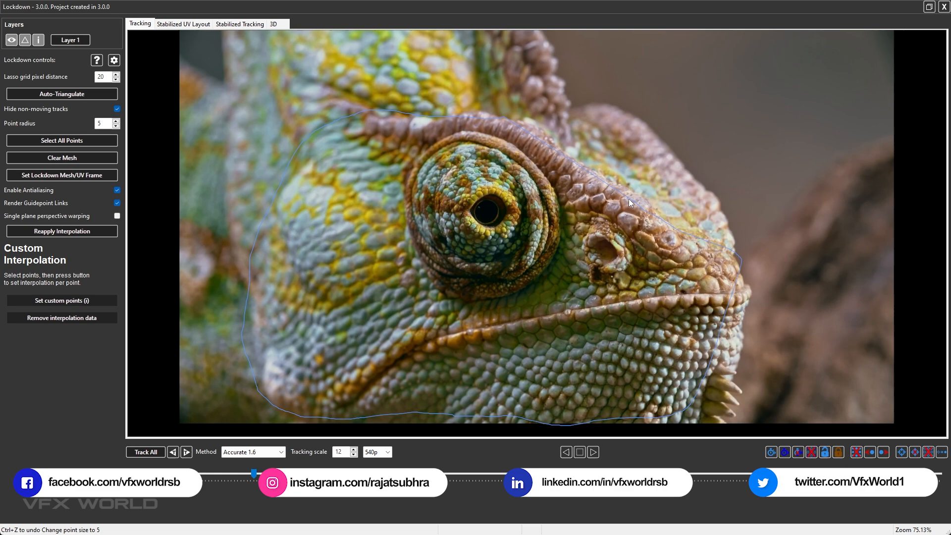
{"action": "left_click", "coordinate": [62, 94]}
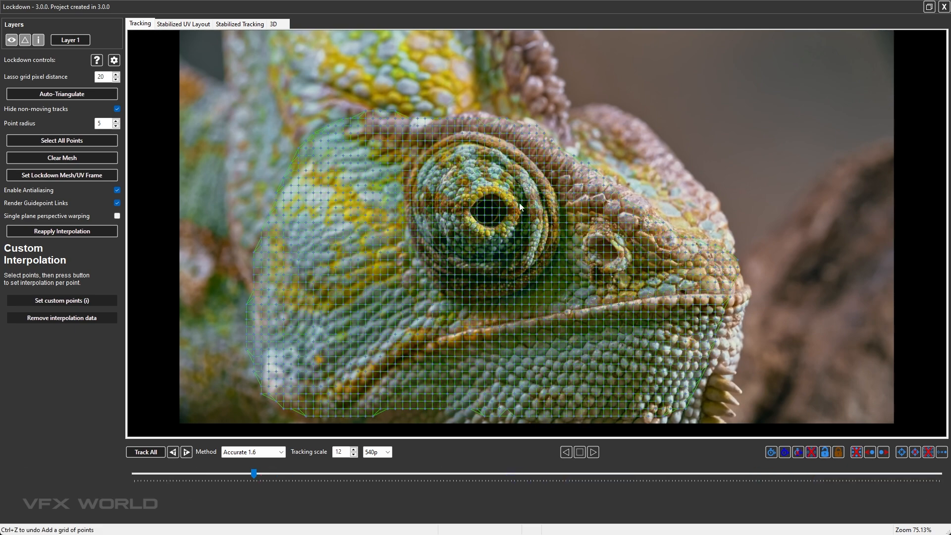
Add tracking points around the pupil and auto-triangulate all points into a mesh.
{"action": "scroll", "scroll_direction": "up", "scroll_amount": 3}
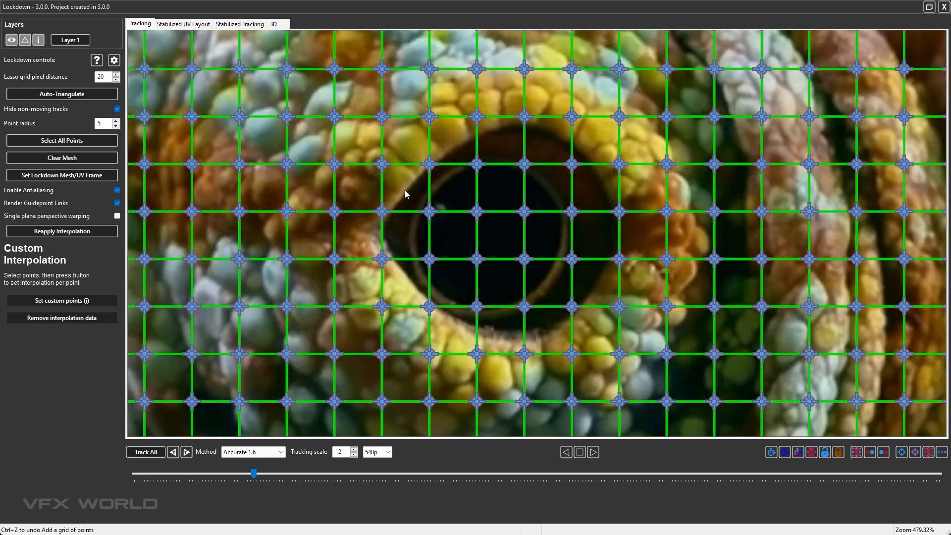
{"action": "left_click", "coordinate": [403, 188]}
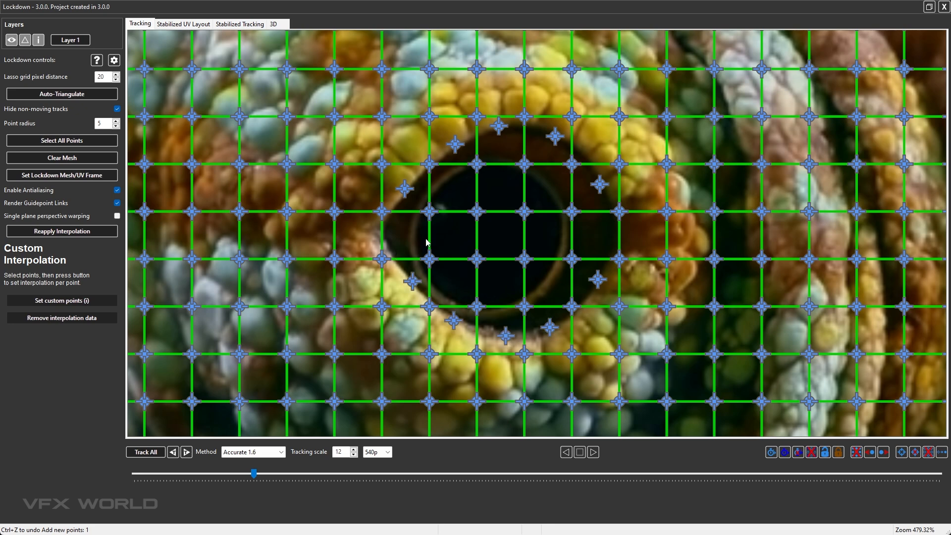
{"action": "mouse_move", "coordinate": [62, 94]}
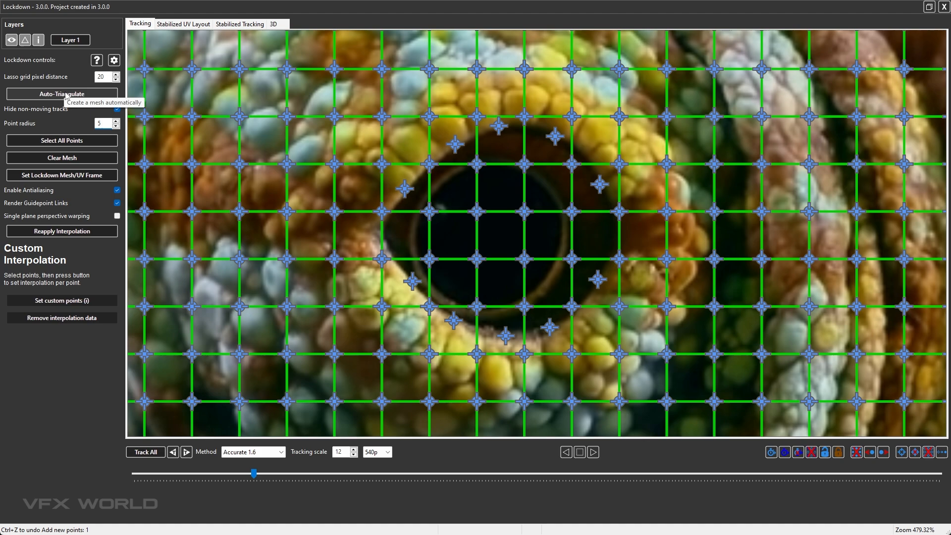
{"action": "left_click", "coordinate": [62, 94]}
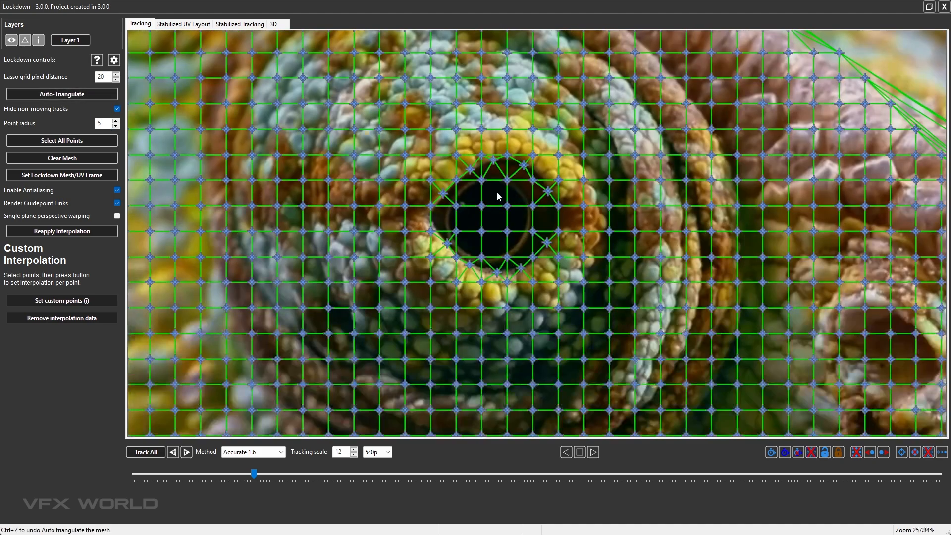
{"action": "scroll", "scroll_direction": "down", "scroll_amount": 3}
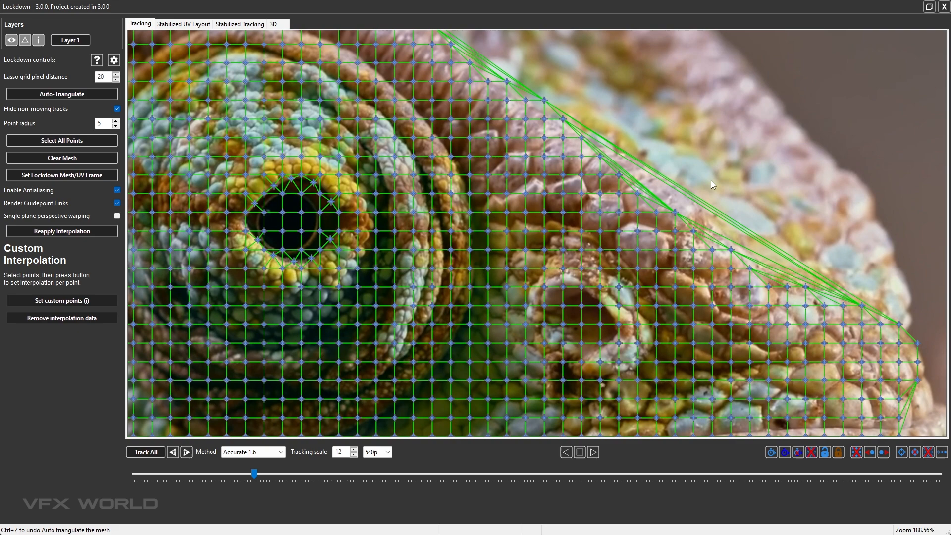
{"action": "mouse_move", "coordinate": [741, 205]}
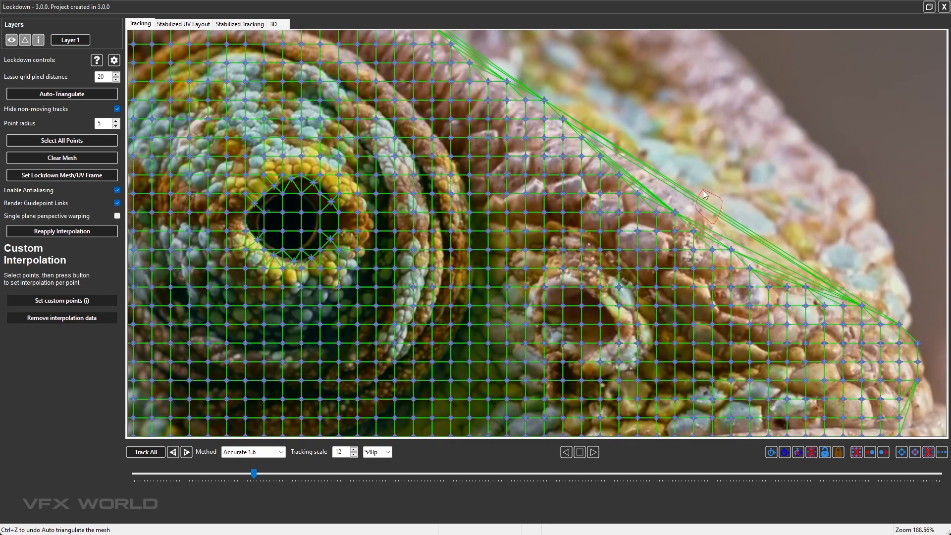
Choose Extremely Accurate as the tracking method and run Track All on the mesh.
{"action": "scroll", "scroll_direction": "down", "scroll_amount": 3}
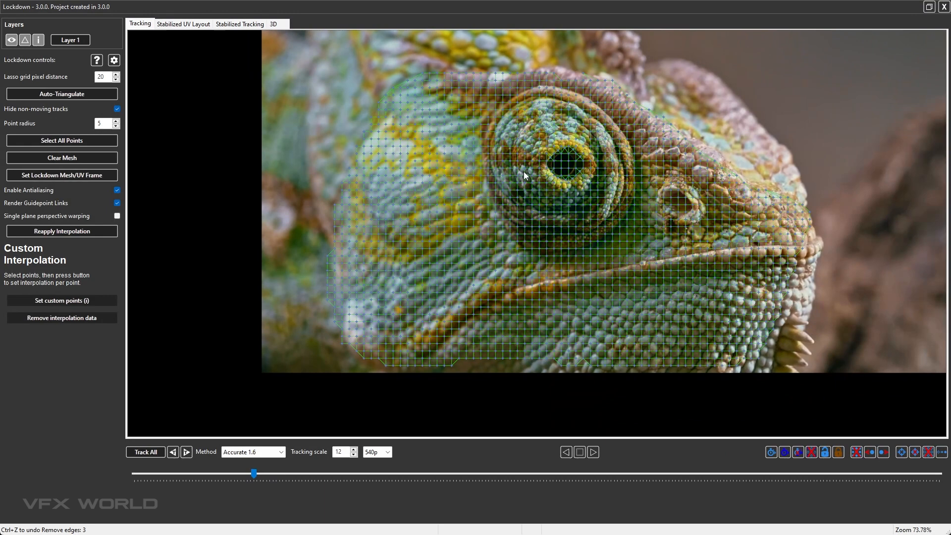
{"action": "mouse_move", "coordinate": [279, 426]}
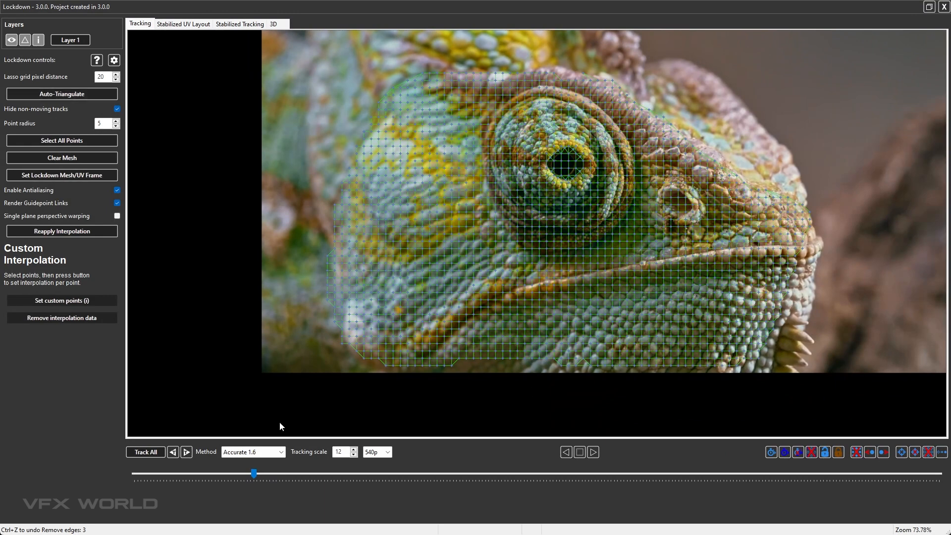
{"action": "mouse_move", "coordinate": [145, 451]}
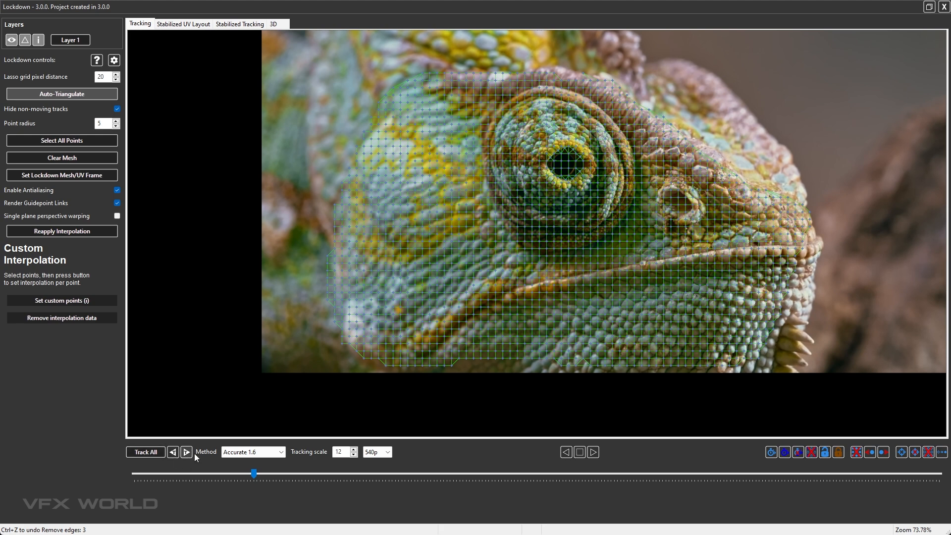
{"action": "left_click", "coordinate": [252, 451]}
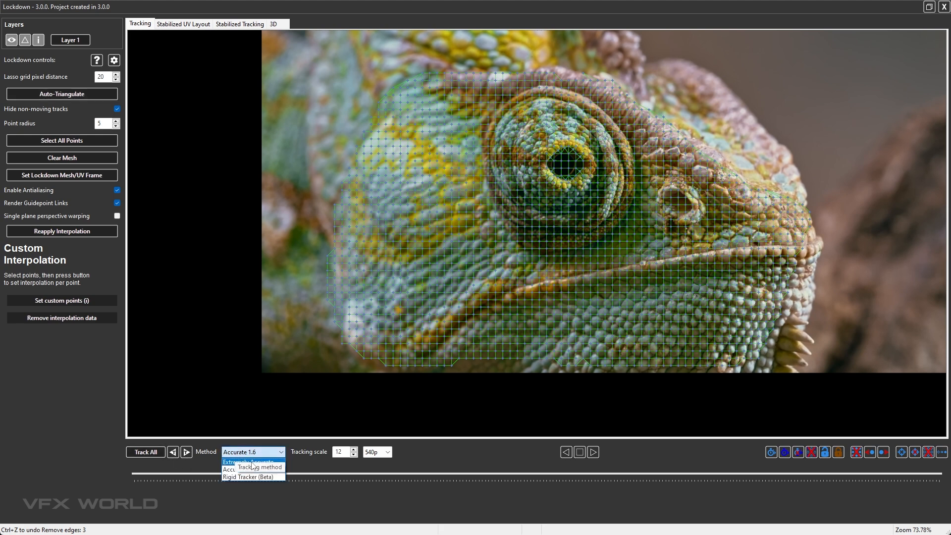
{"action": "mouse_move", "coordinate": [248, 461]}
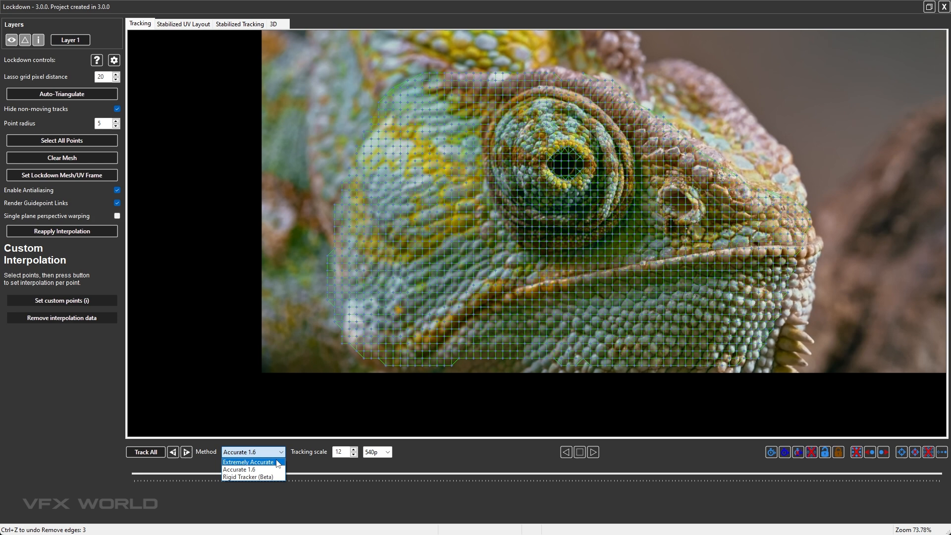
{"action": "left_click", "coordinate": [238, 469]}
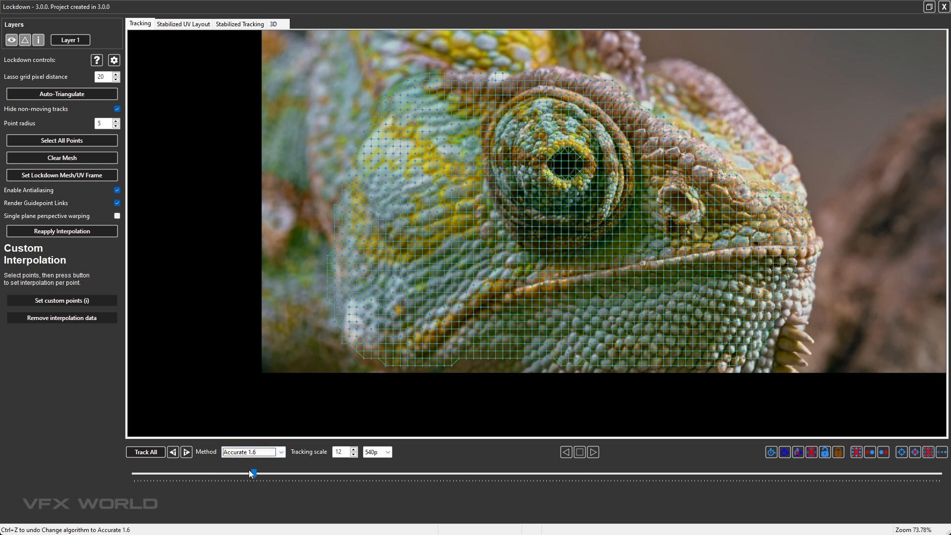
{"action": "left_click", "coordinate": [146, 451]}
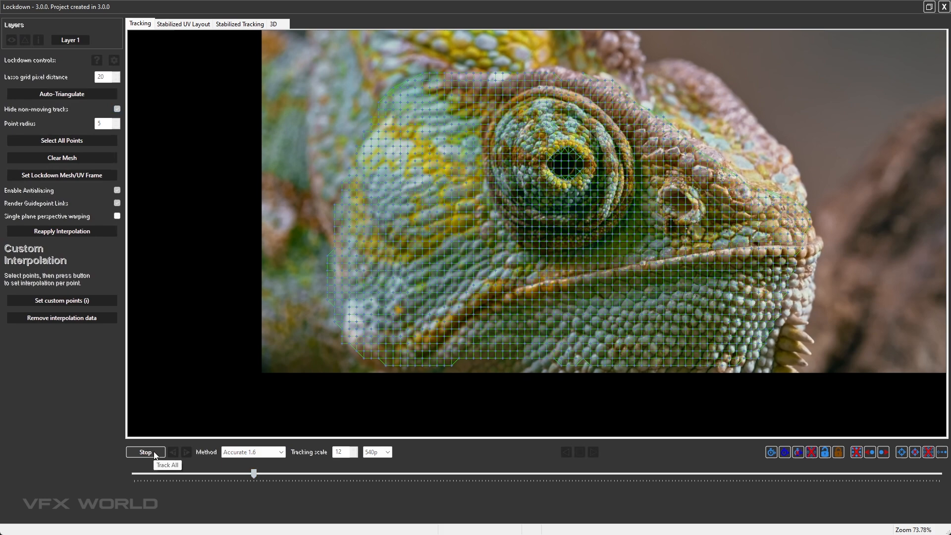
{"action": "left_click", "coordinate": [173, 452]}
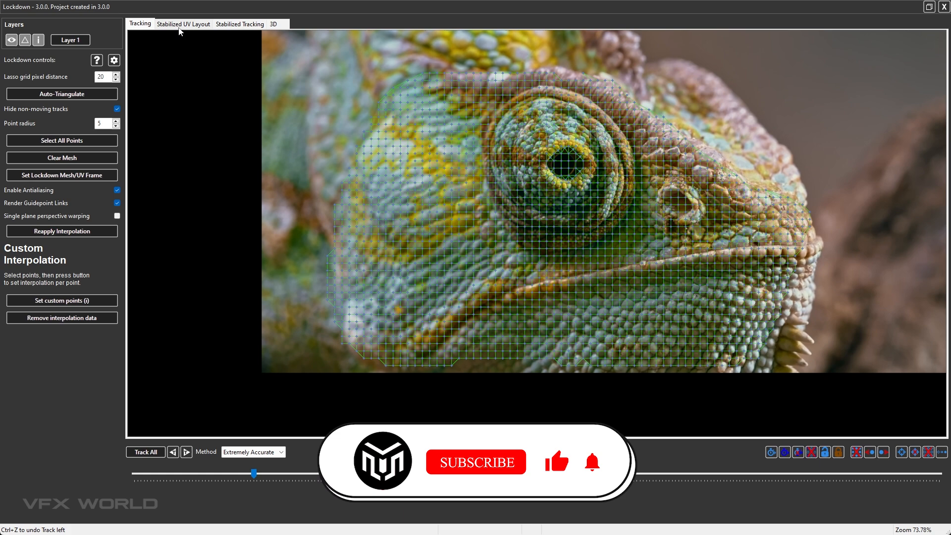
Review the Stabilized UV Layout, then play back the Stabilized Tracking view.
{"action": "left_click", "coordinate": [183, 24]}
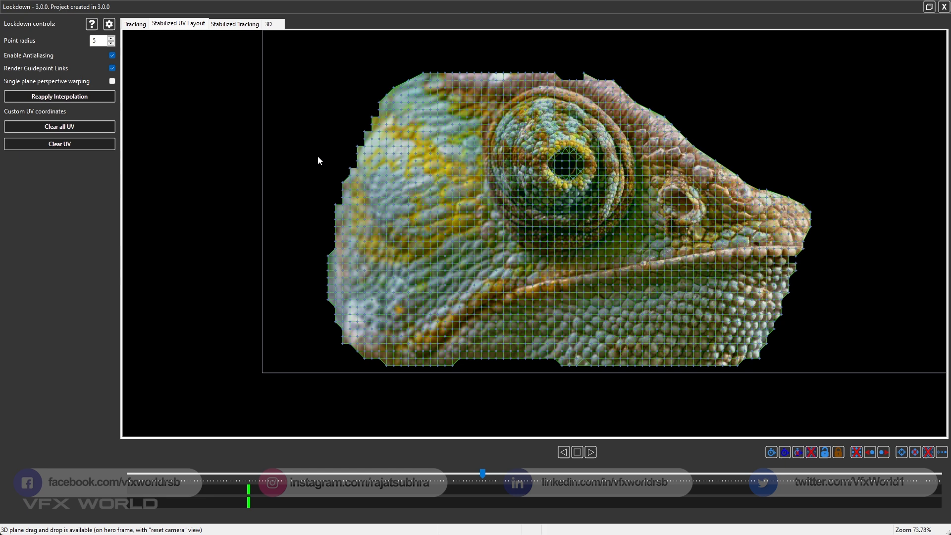
{"action": "left_click", "coordinate": [235, 24]}
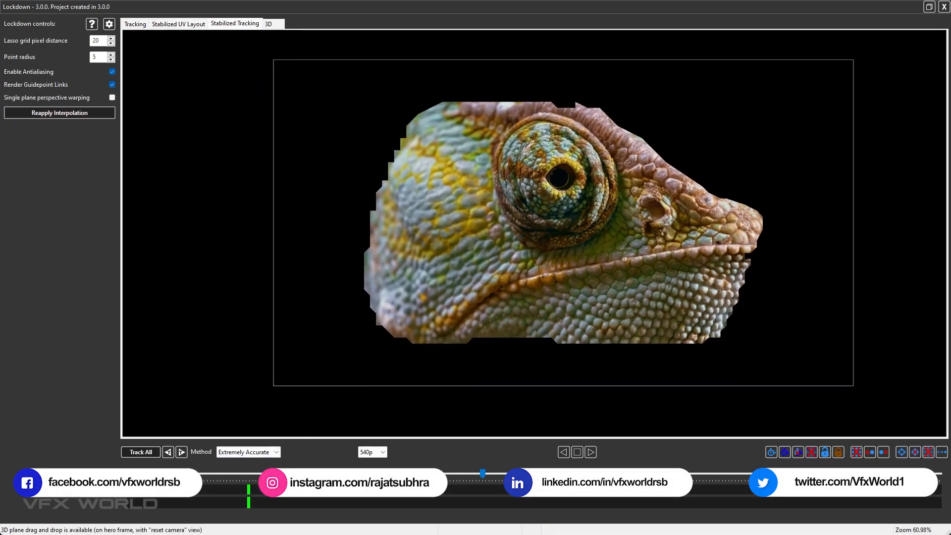
{"action": "left_click", "coordinate": [589, 452]}
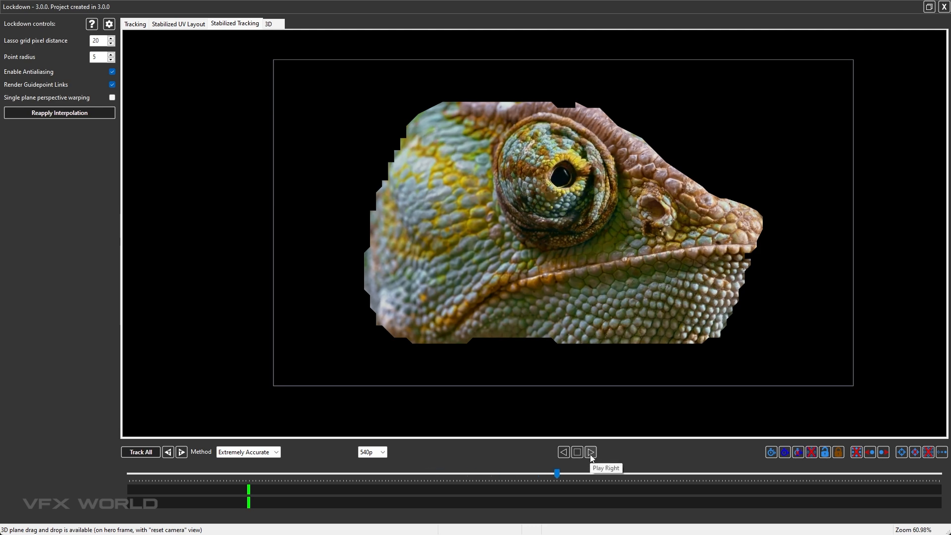
{"action": "left_click", "coordinate": [589, 452]}
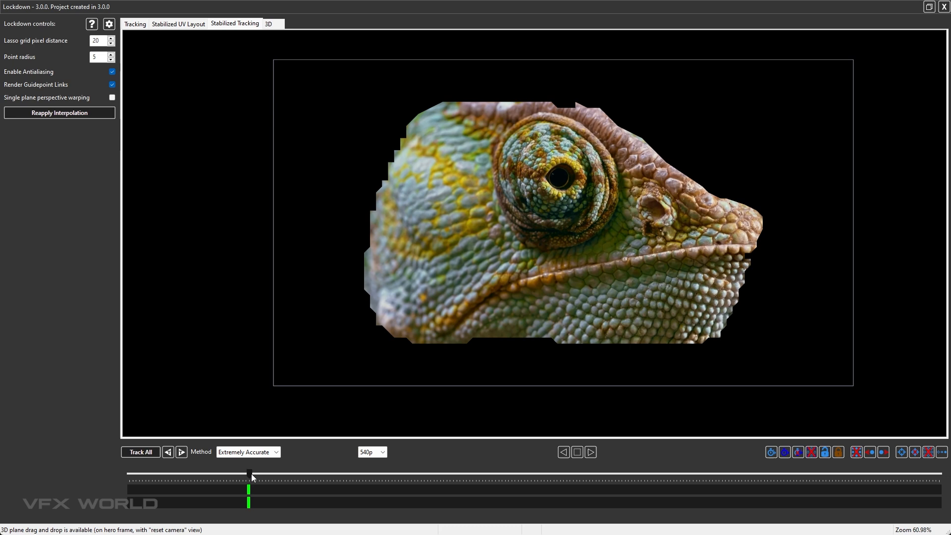
In the 3D view, turn off the 3D planar tracker and detach the mesh from the plane.
{"action": "left_click", "coordinate": [268, 23]}
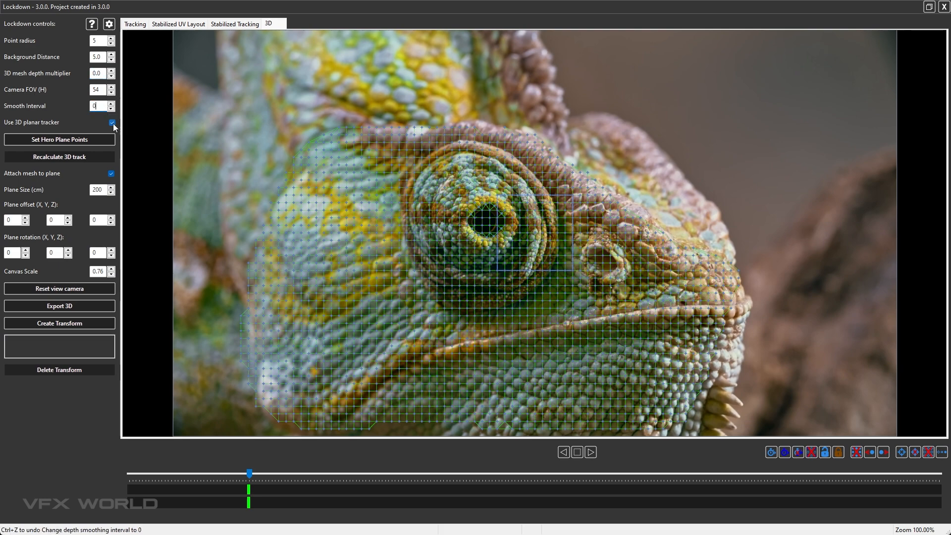
{"action": "left_click", "coordinate": [112, 122]}
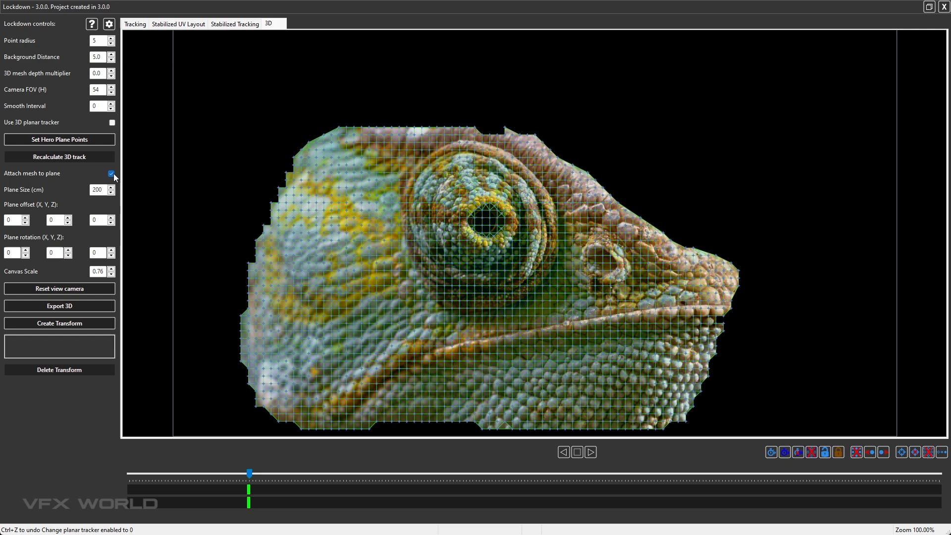
{"action": "left_click", "coordinate": [111, 173]}
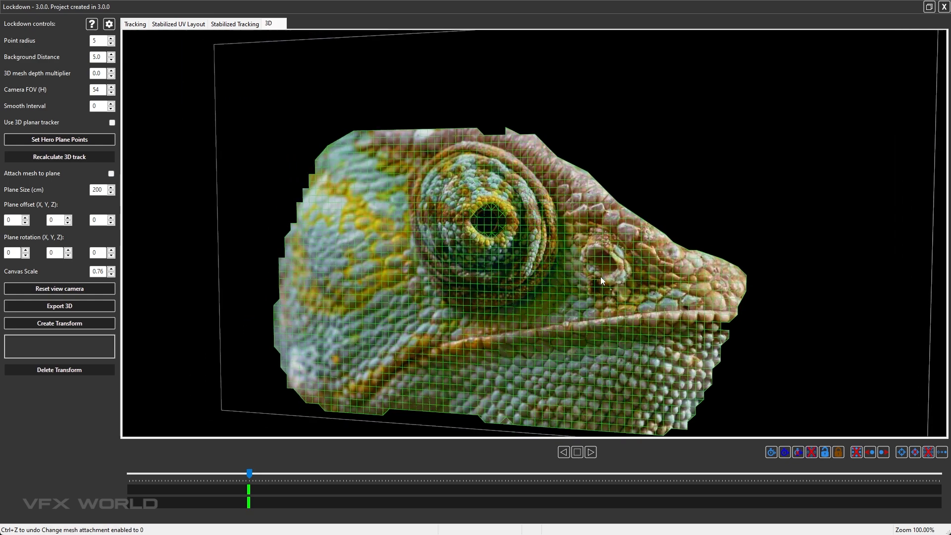
Raise the 3D mesh depth multiplier to 2.0.
{"action": "scroll", "scroll_direction": "down", "scroll_amount": 3}
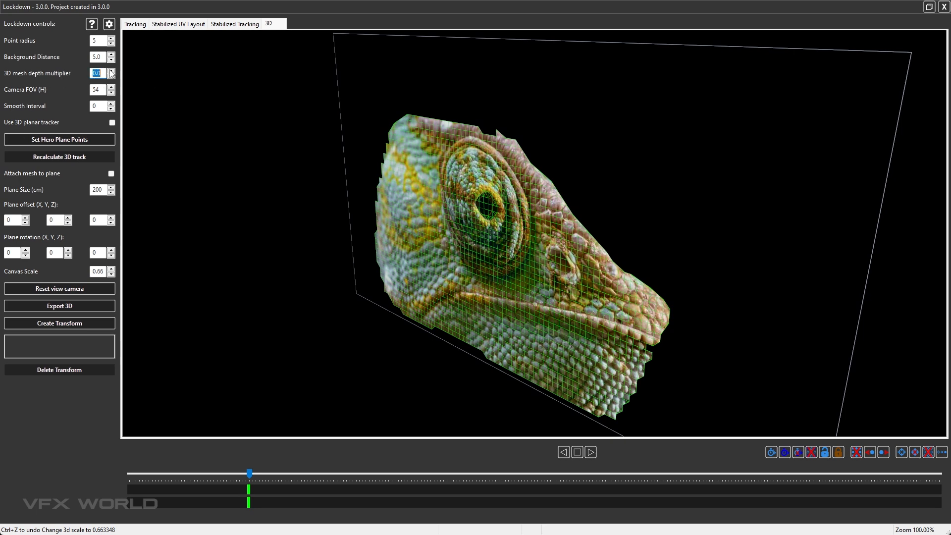
{"action": "left_click", "coordinate": [111, 70]}
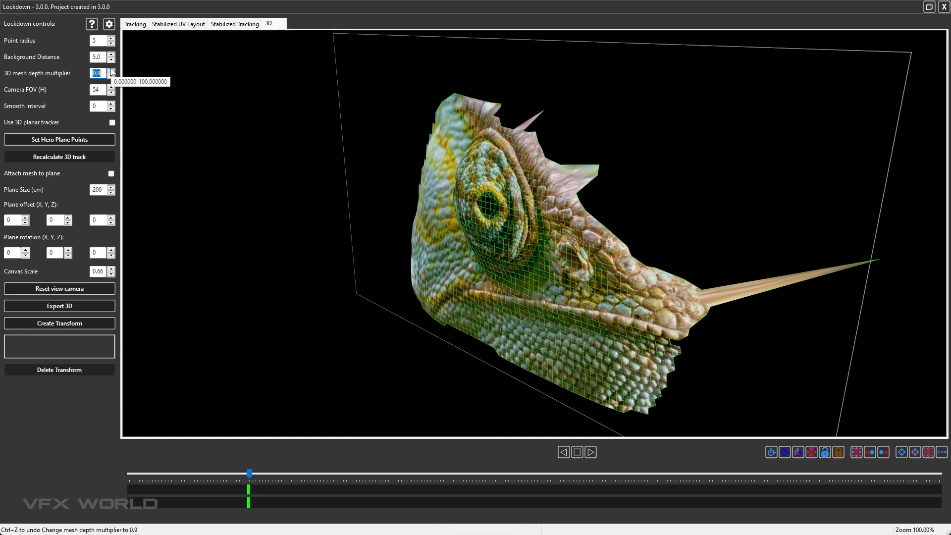
{"action": "left_click", "coordinate": [110, 71]}
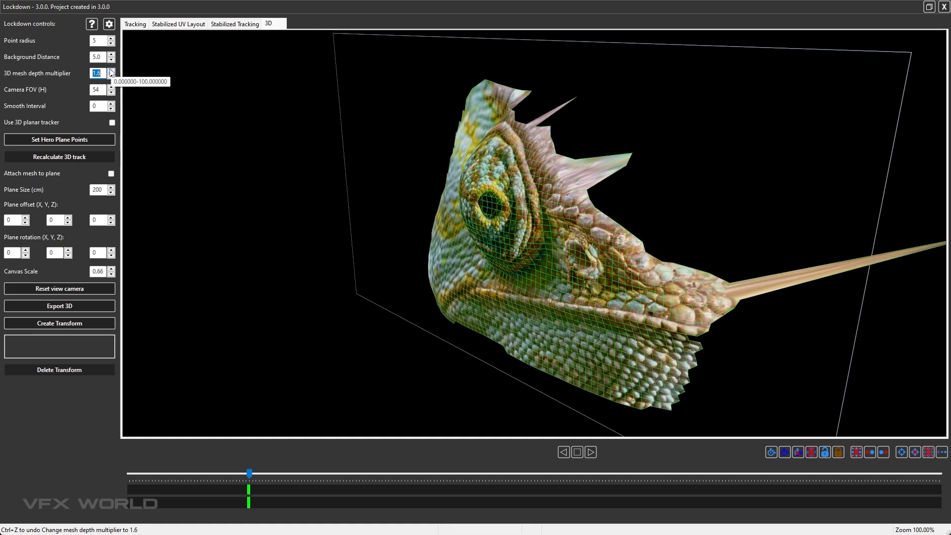
{"action": "left_click", "coordinate": [110, 70]}
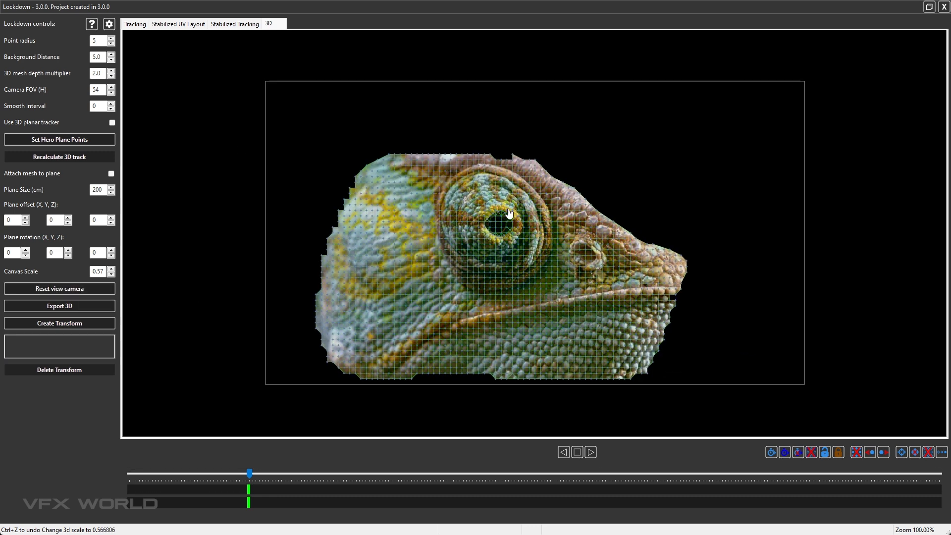
Create three transforms from selected point groups, the first from the eye points.
{"action": "scroll", "scroll_direction": "up", "scroll_amount": 3}
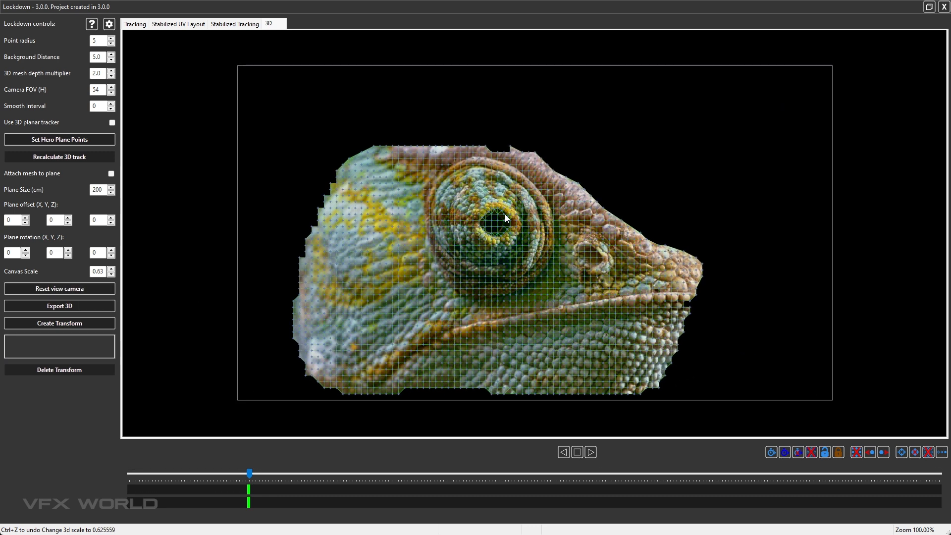
{"action": "scroll", "scroll_direction": "up", "scroll_amount": 3}
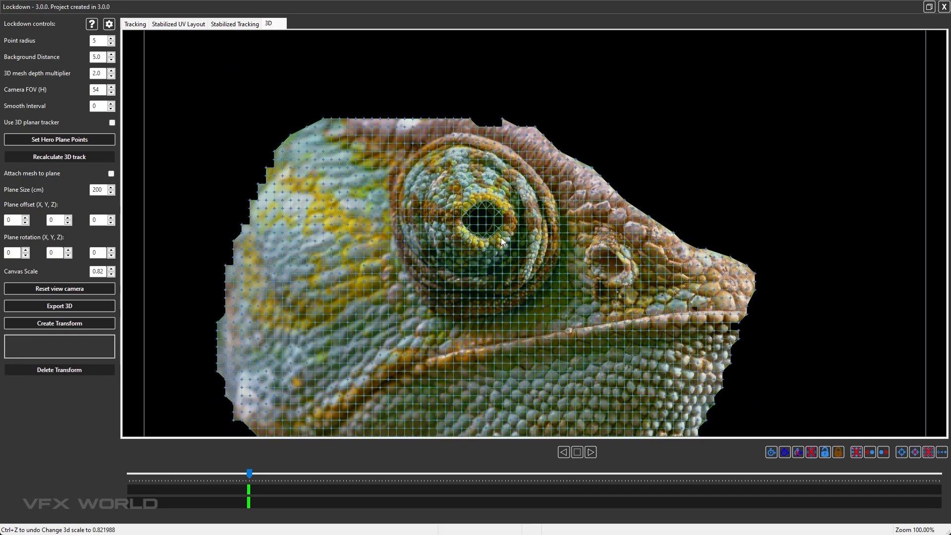
{"action": "scroll", "scroll_direction": "up", "scroll_amount": 3}
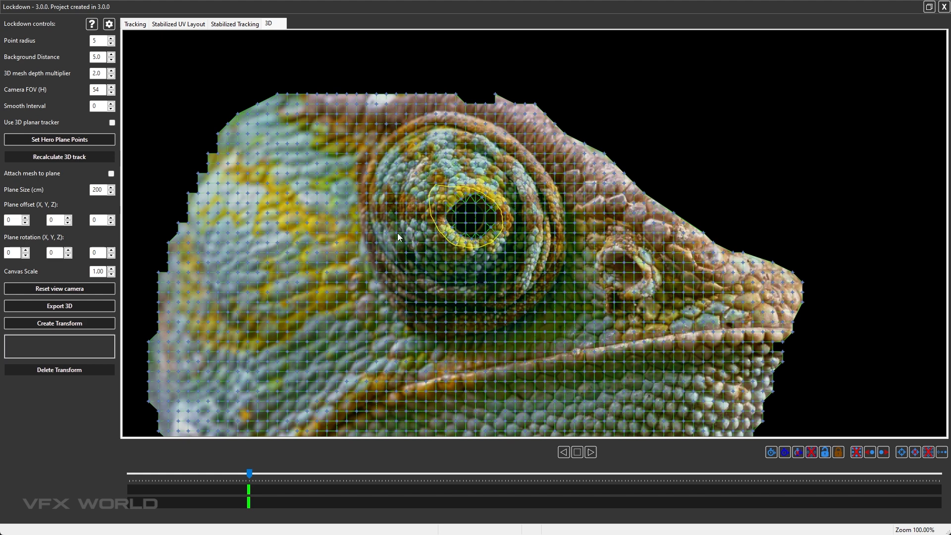
{"action": "left_click", "coordinate": [58, 322]}
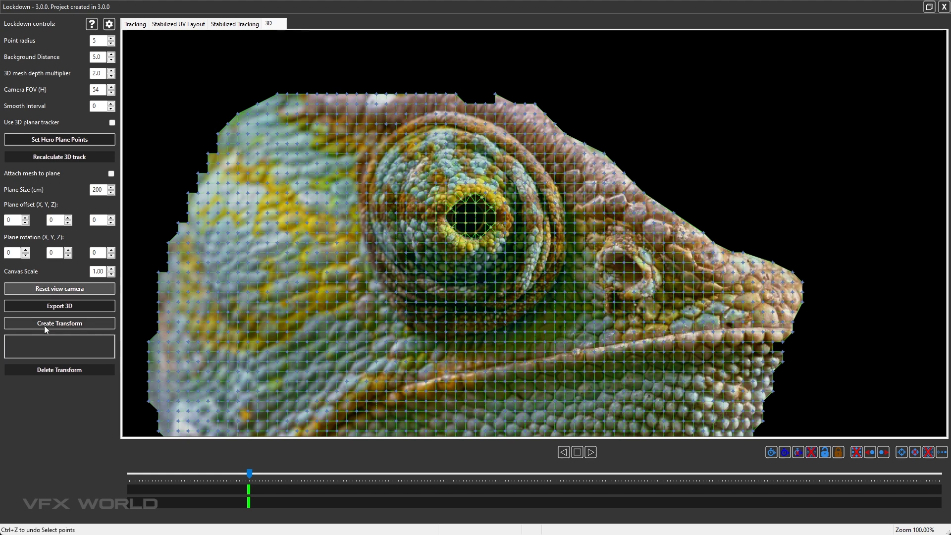
{"action": "left_click", "coordinate": [59, 322]}
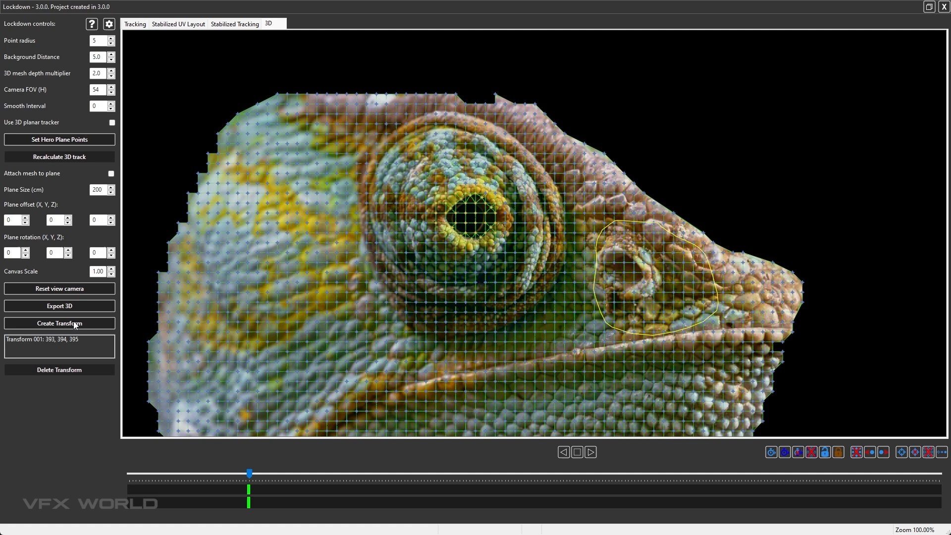
{"action": "left_click", "coordinate": [59, 323]}
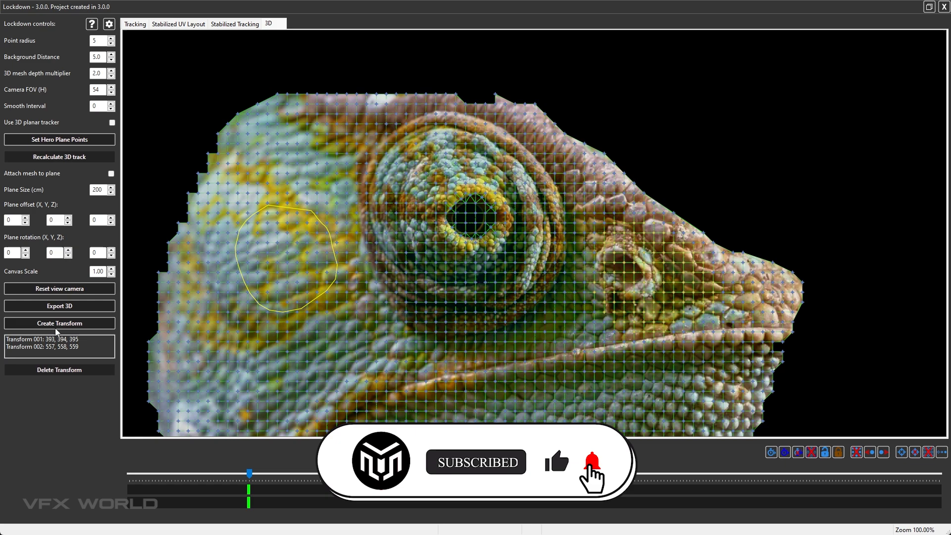
{"action": "left_click", "coordinate": [58, 322]}
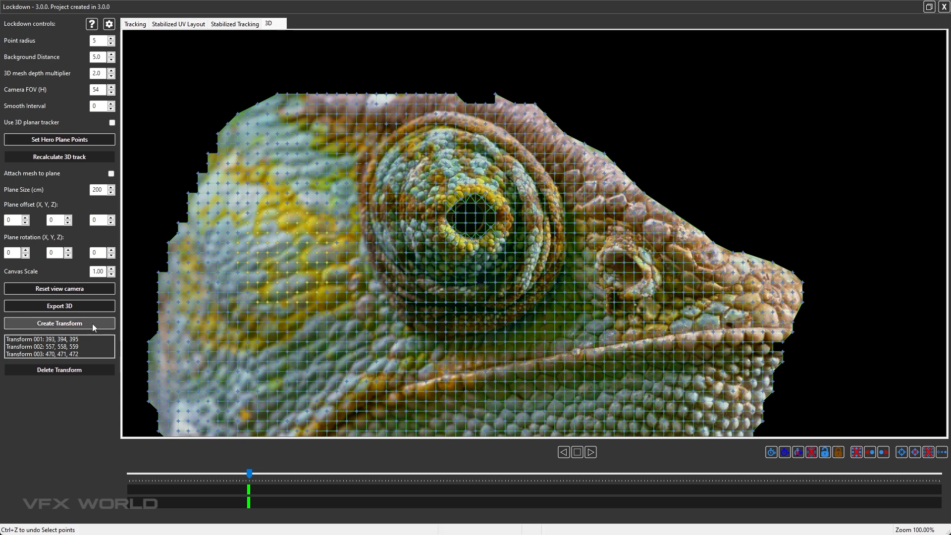
Open Export 3D, check the Alembic options, then export to Cinema 4D as anim2.
{"action": "left_click", "coordinate": [59, 305]}
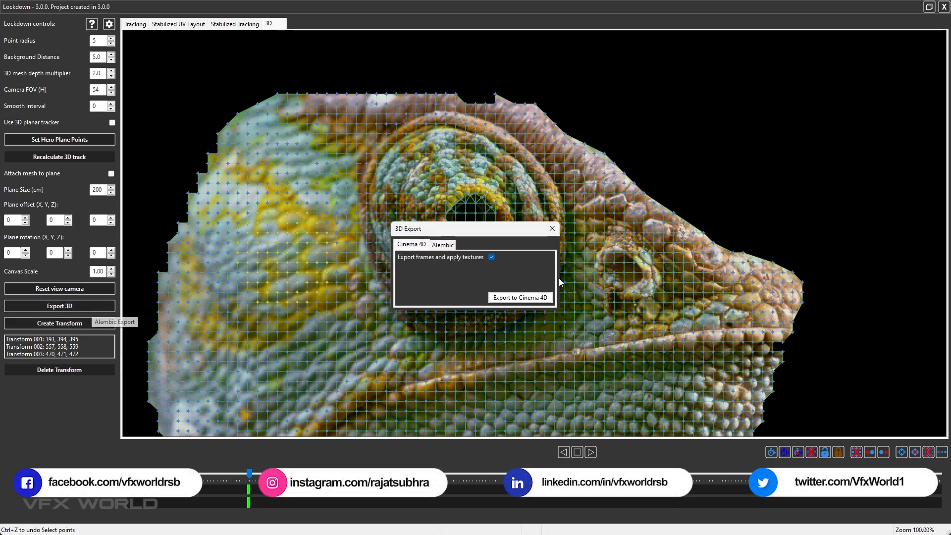
{"action": "mouse_move", "coordinate": [410, 267]}
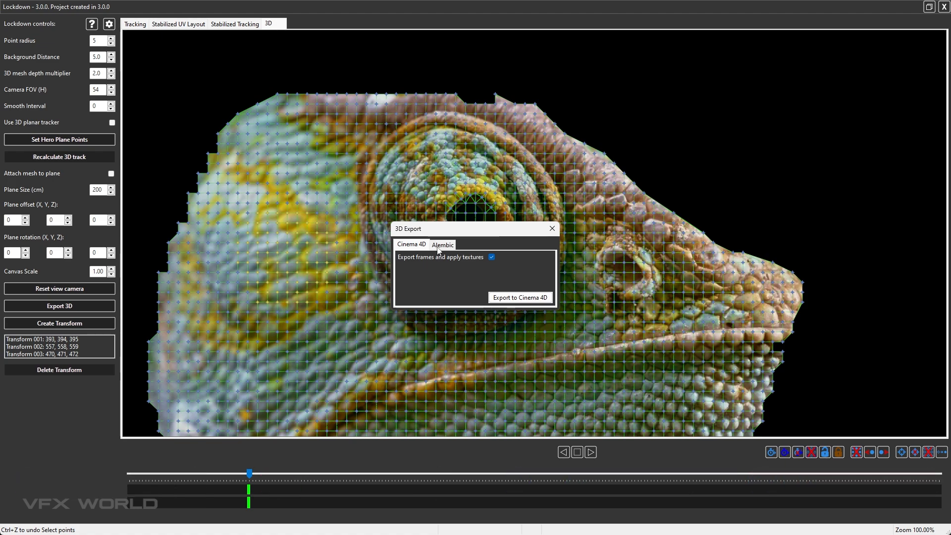
{"action": "left_click", "coordinate": [443, 243]}
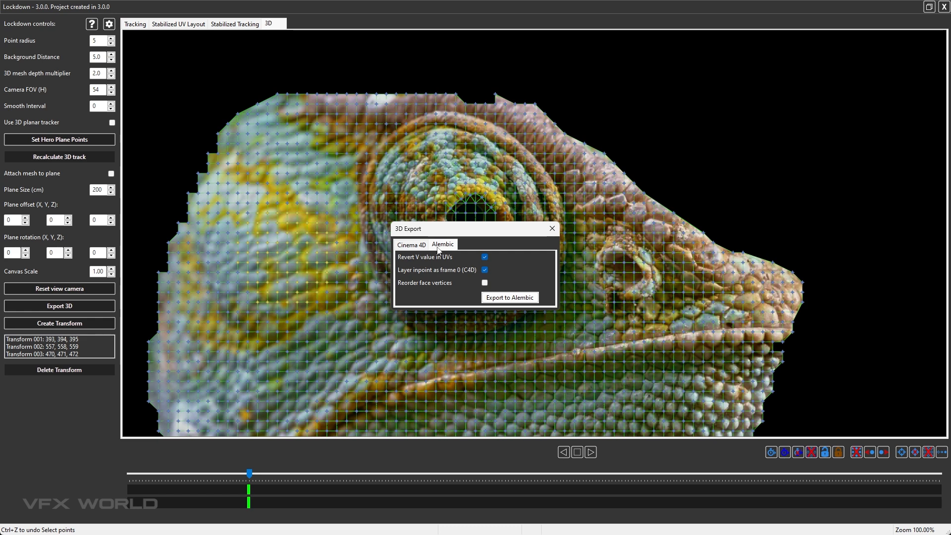
{"action": "left_click", "coordinate": [410, 244]}
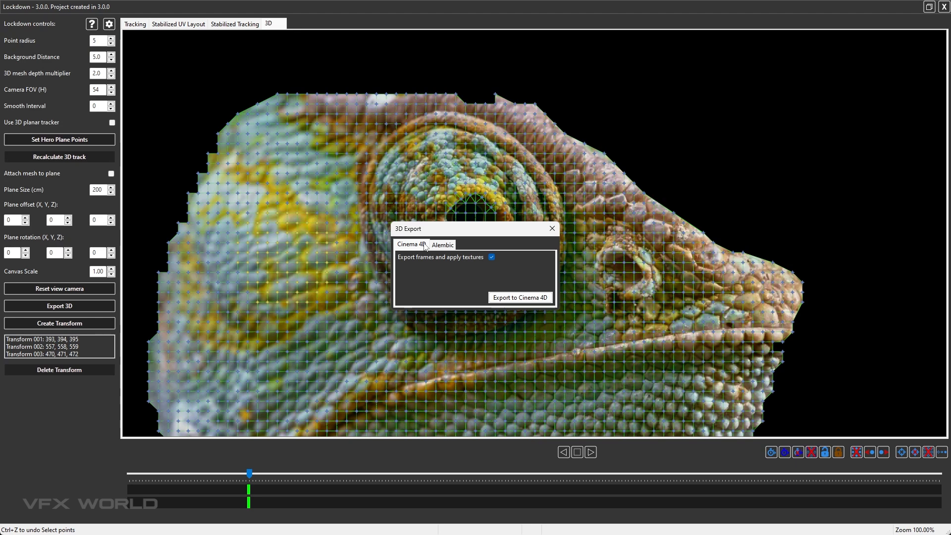
{"action": "mouse_move", "coordinate": [439, 274]}
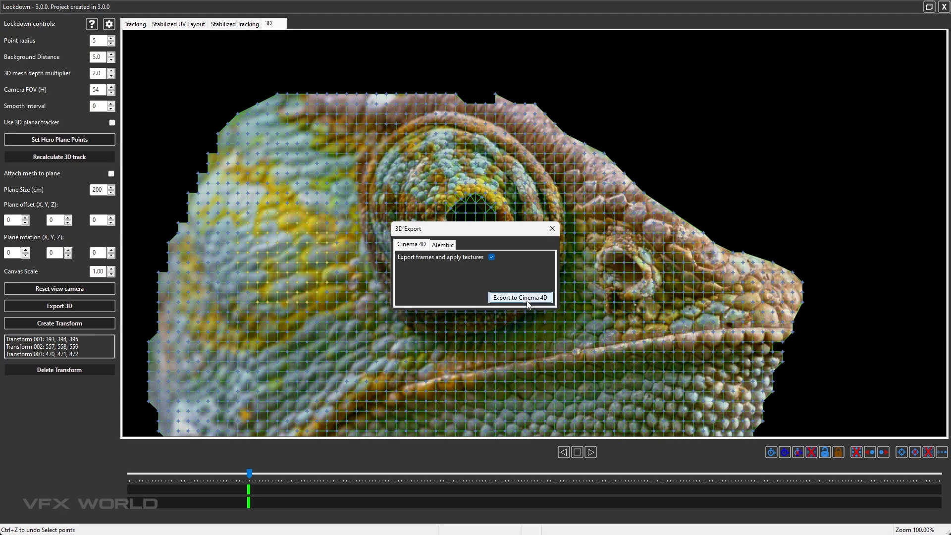
{"action": "left_click", "coordinate": [519, 297]}
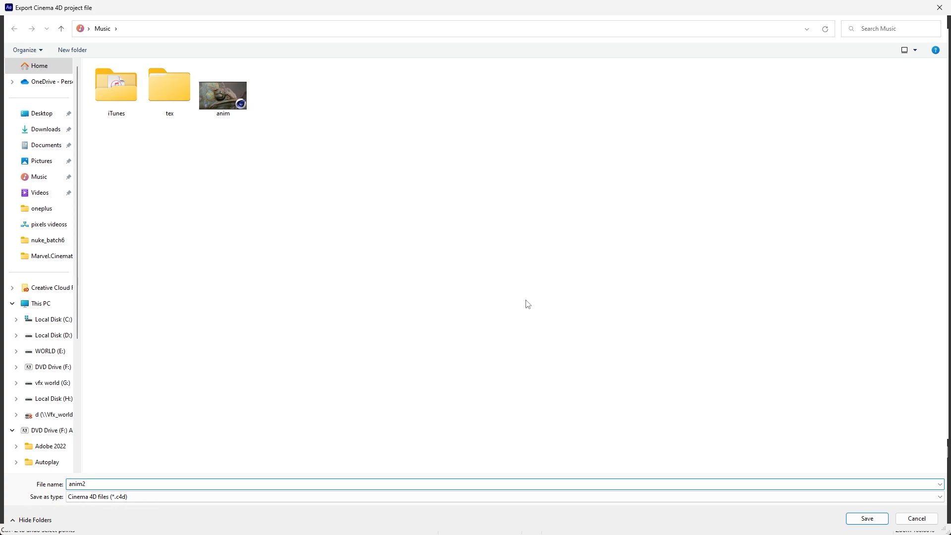
Save the anim2 Cinema 4D project into the Music folder.
{"action": "left_click", "coordinate": [865, 518]}
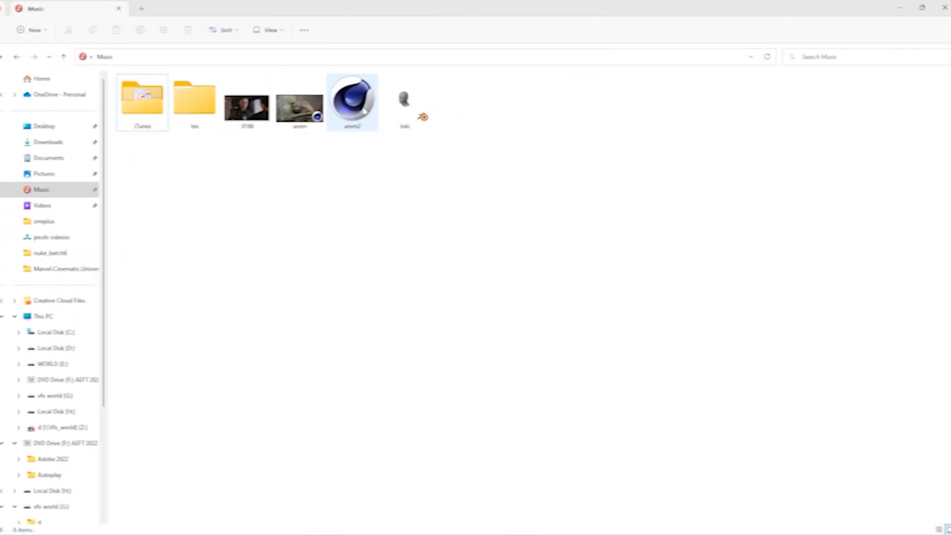
{"action": "mouse_move", "coordinate": [357, 109]}
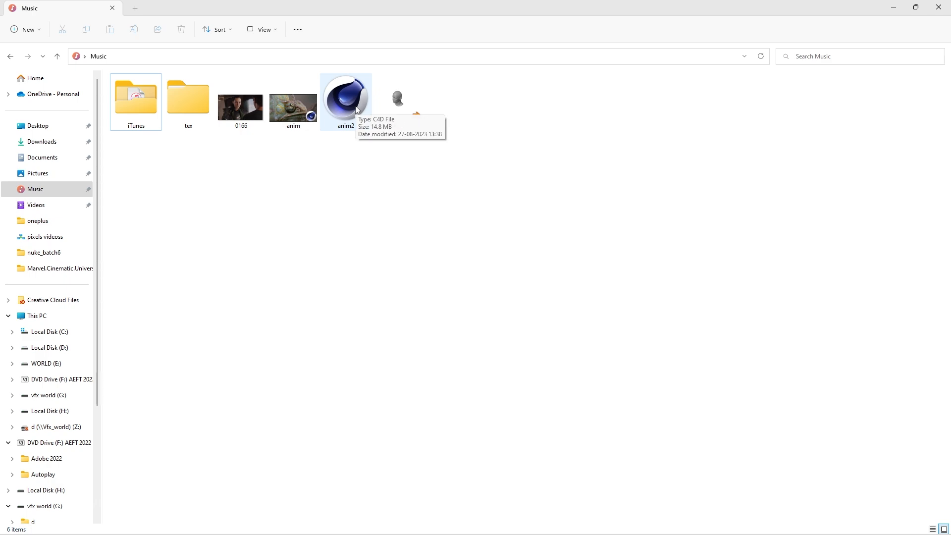
Open anim2.c4d in Cinema 4D, dismiss the quick start window, and inspect the scene.
{"action": "double_click", "coordinate": [345, 98]}
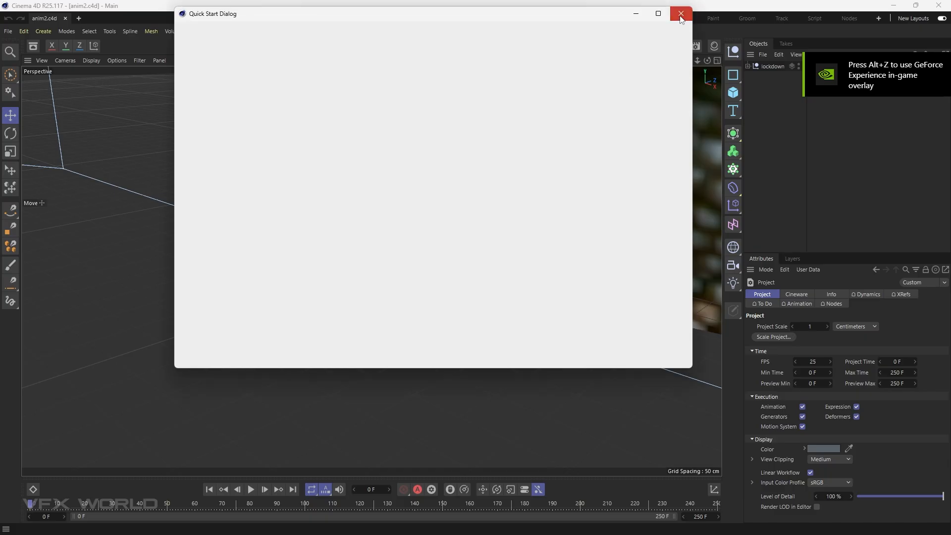
{"action": "left_click", "coordinate": [679, 13]}
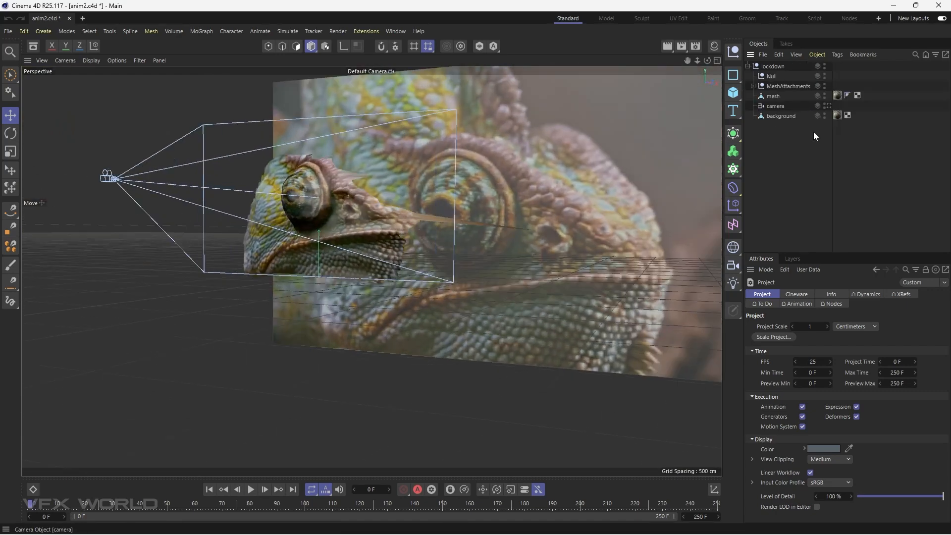
{"action": "left_click", "coordinate": [826, 106]}
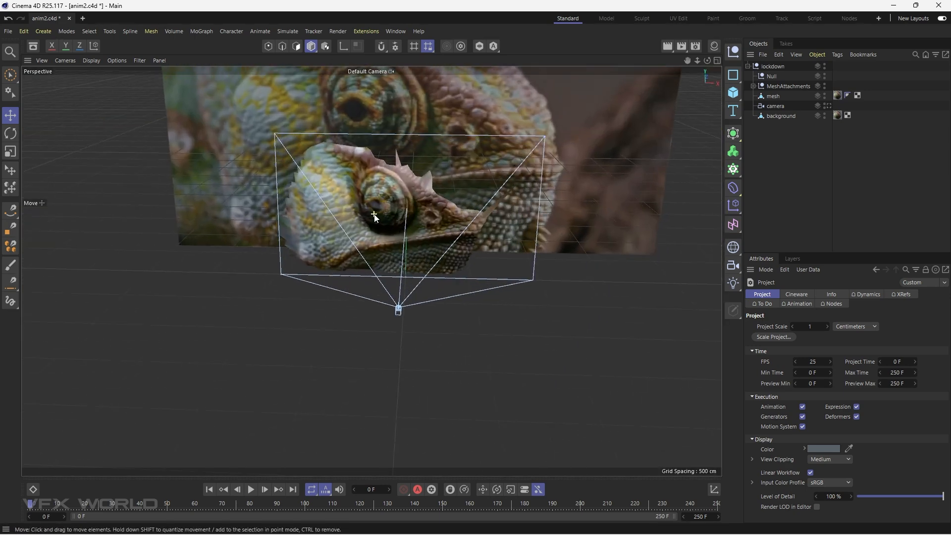
{"action": "mouse_move", "coordinate": [831, 109]}
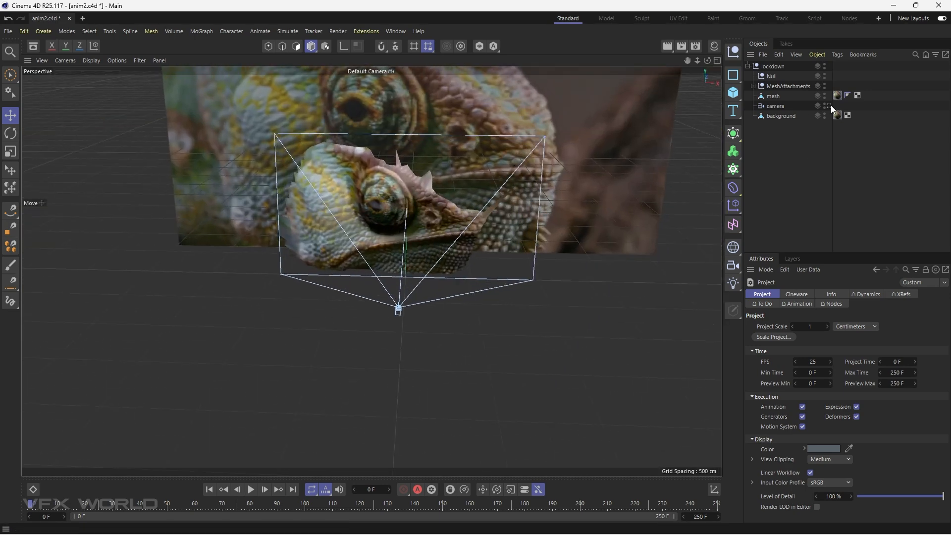
Parent a Cube under attachment_1 and play the animation to check it tracks the eye.
{"action": "left_click", "coordinate": [753, 86]}
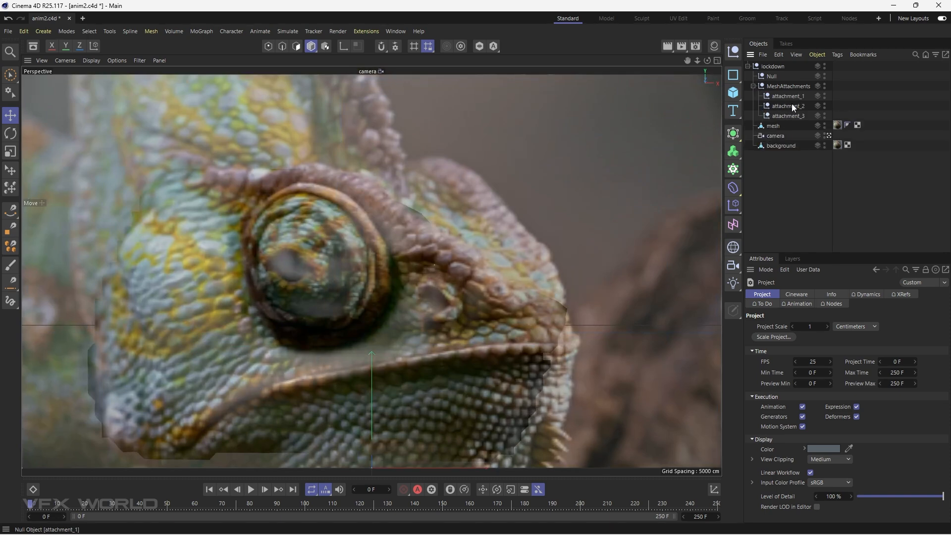
{"action": "left_click", "coordinate": [788, 105]}
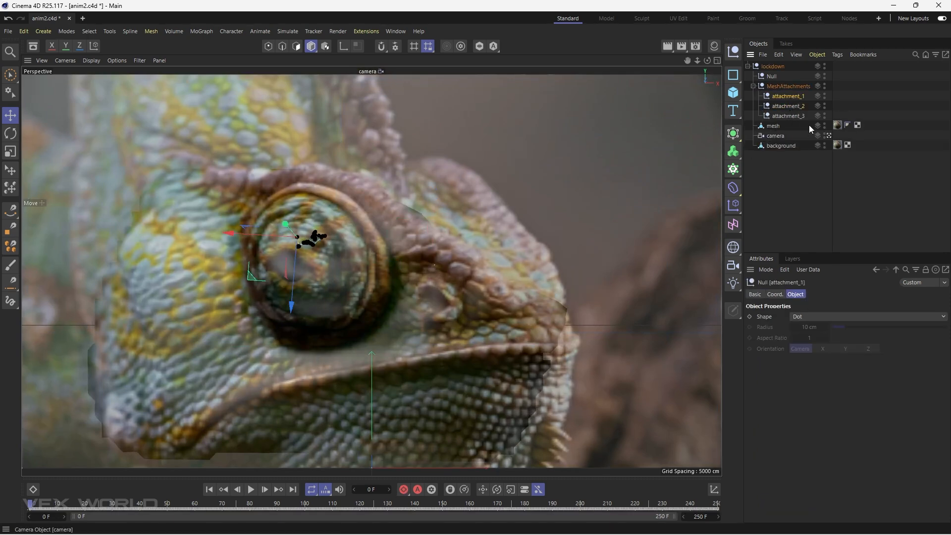
{"action": "mouse_move", "coordinate": [731, 95]}
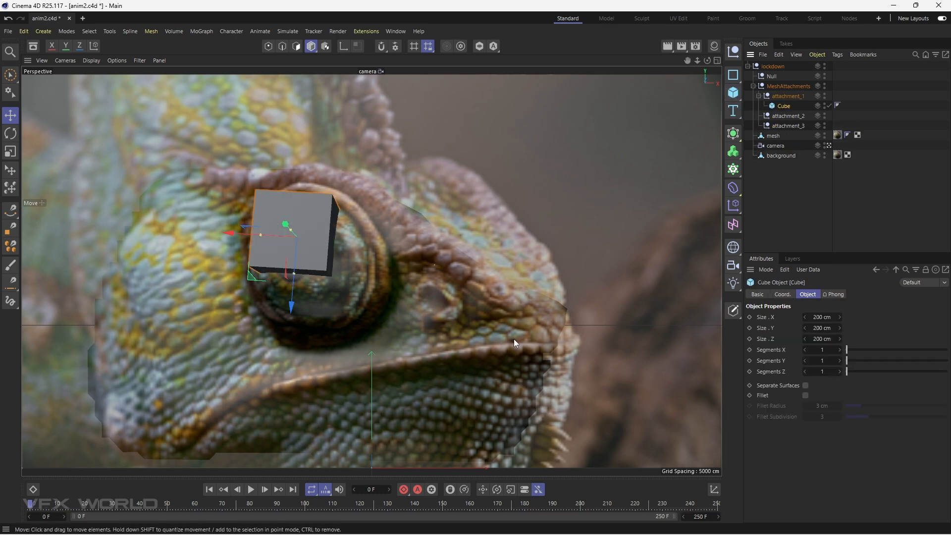
{"action": "left_click", "coordinate": [250, 489]}
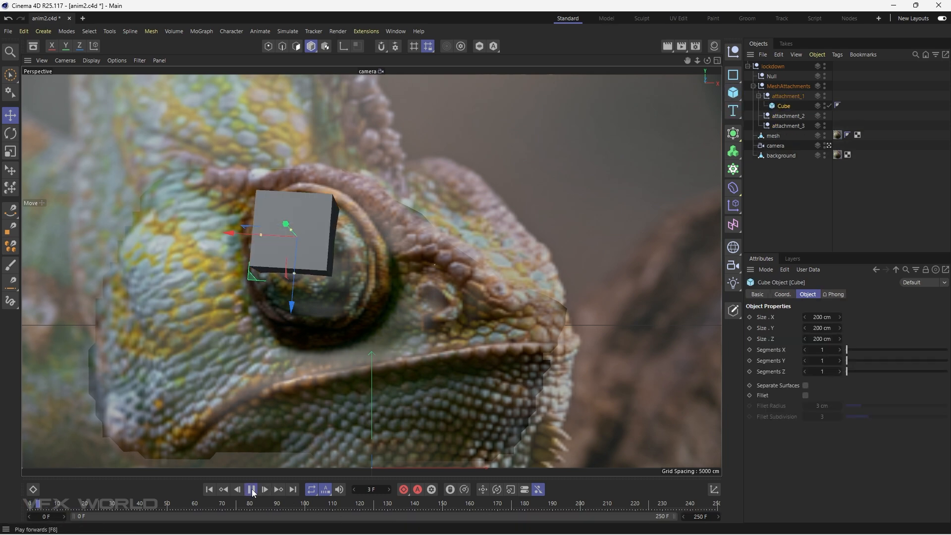
{"action": "left_click", "coordinate": [251, 490]}
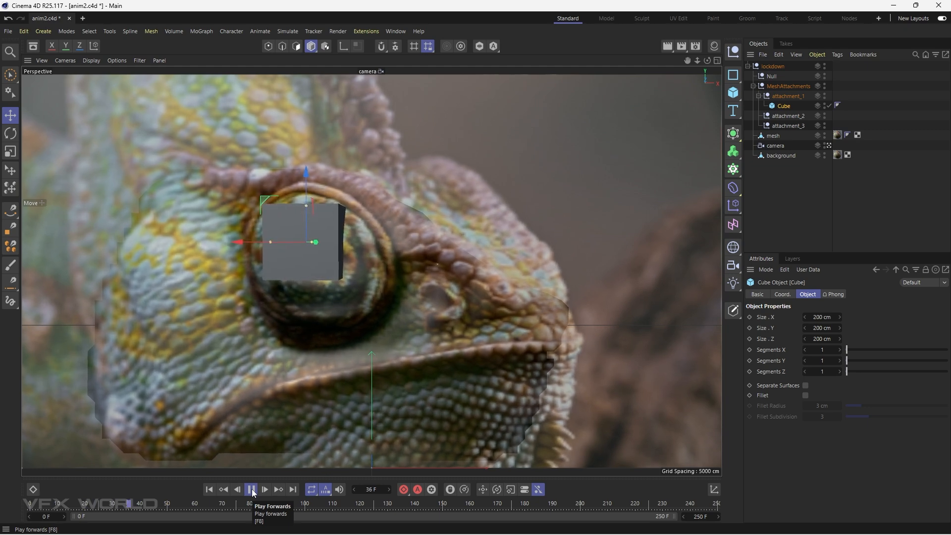
{"action": "left_click", "coordinate": [251, 490]}
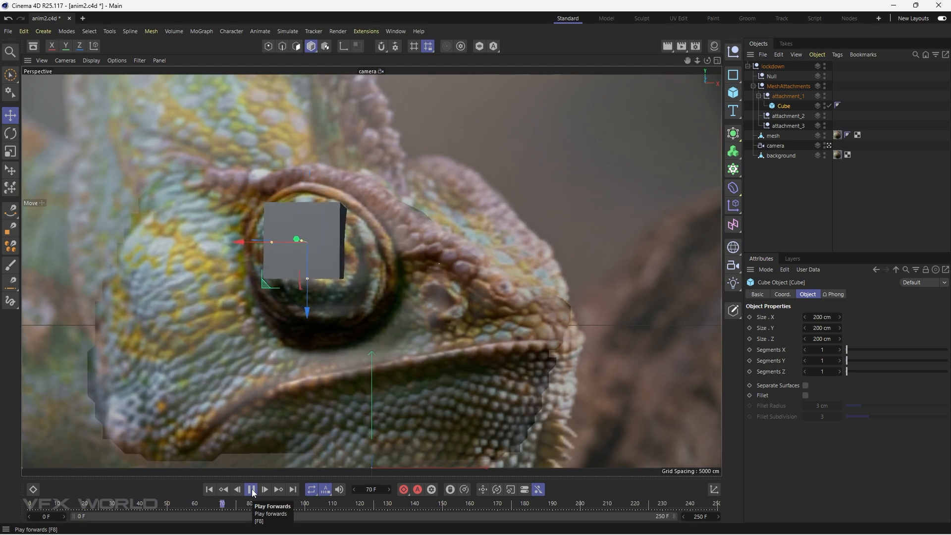
{"action": "left_click", "coordinate": [251, 489]}
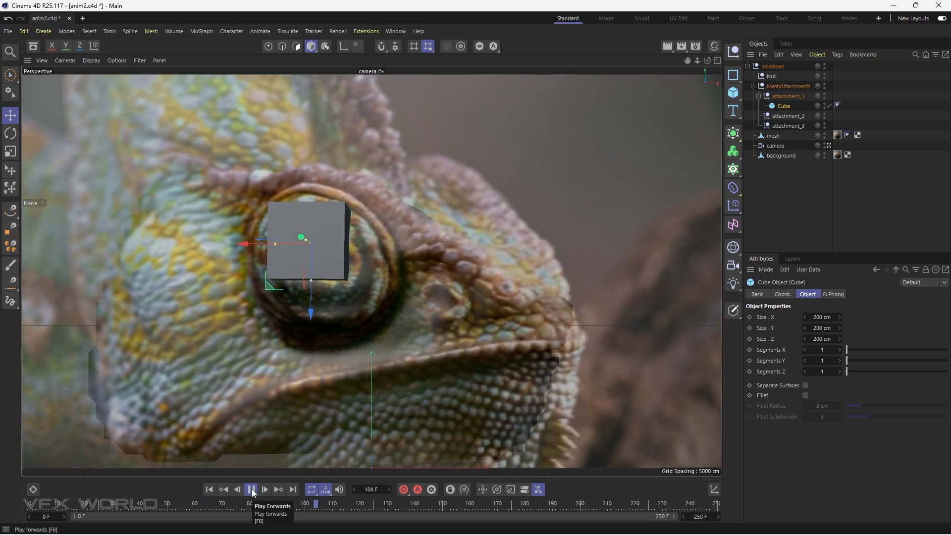
{"action": "left_click", "coordinate": [250, 489]}
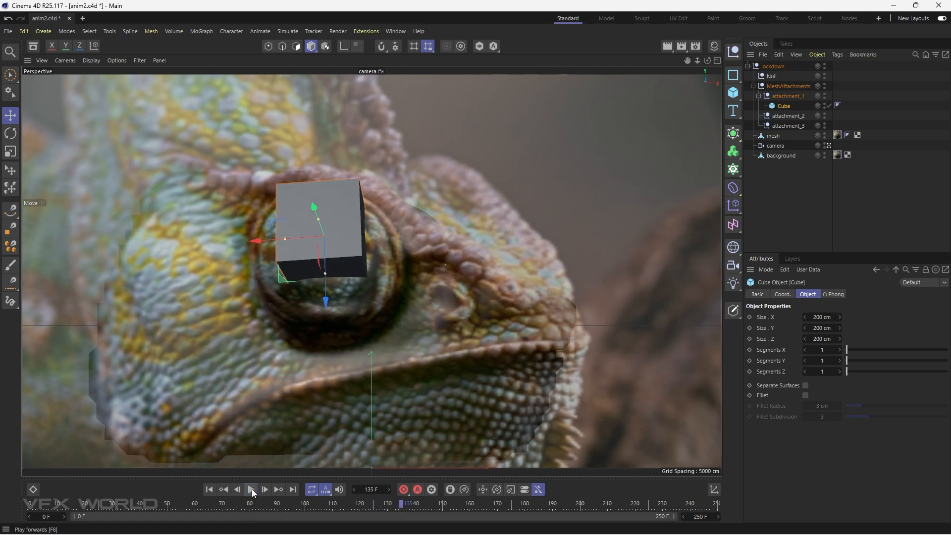
Scale the cube down so it sits small on the chameleon's eye.
{"action": "left_click", "coordinate": [11, 152]}
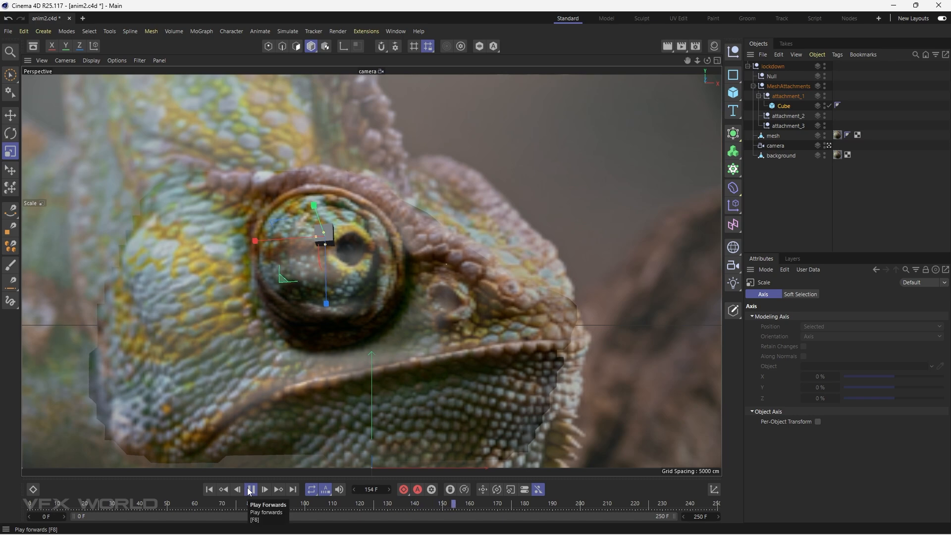
{"action": "left_click", "coordinate": [249, 489]}
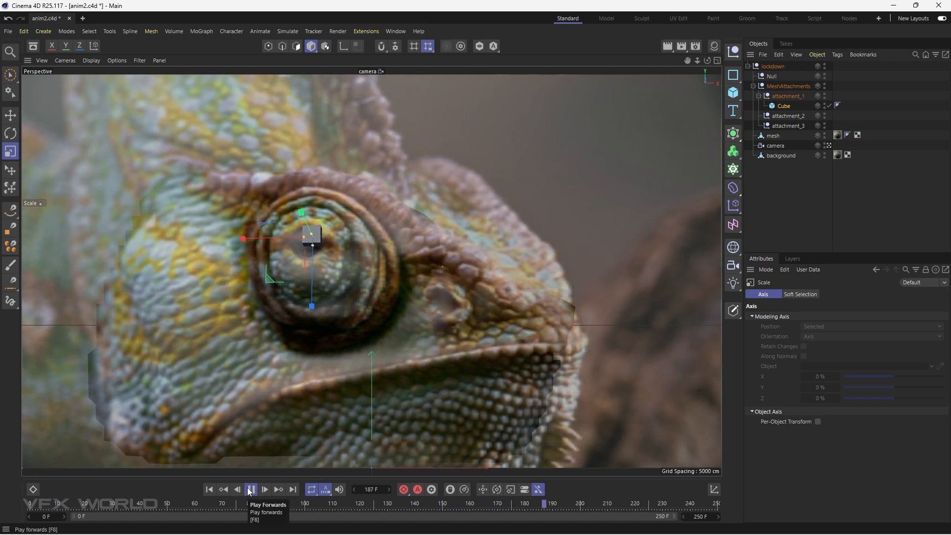
{"action": "left_click", "coordinate": [249, 489]}
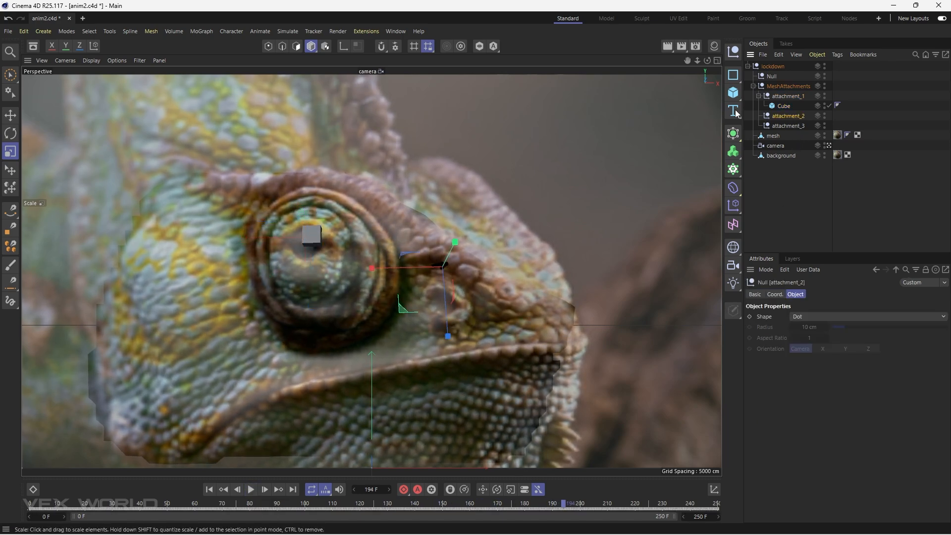
Add an Icosa platonic solid under attachment_2 and save the project in the newer version.
{"action": "left_click", "coordinate": [733, 92]}
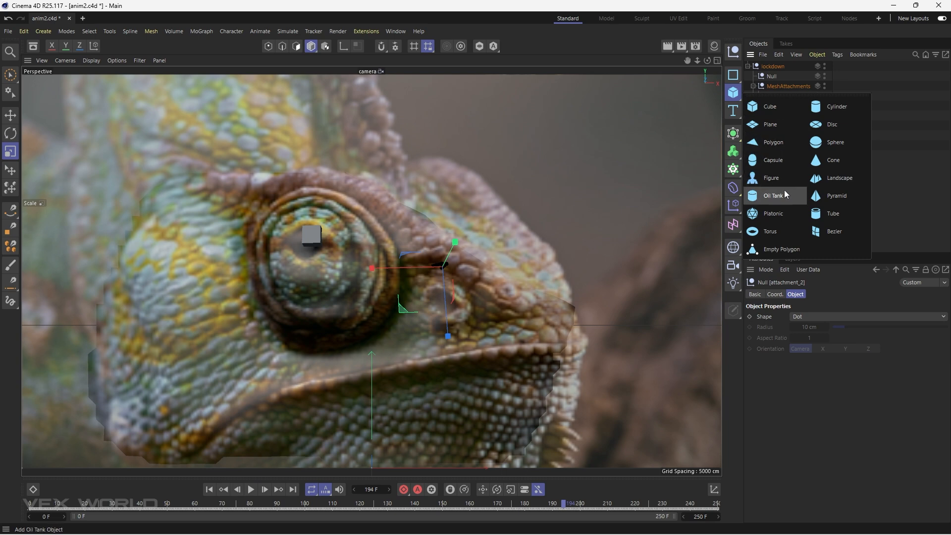
{"action": "left_click", "coordinate": [773, 213]}
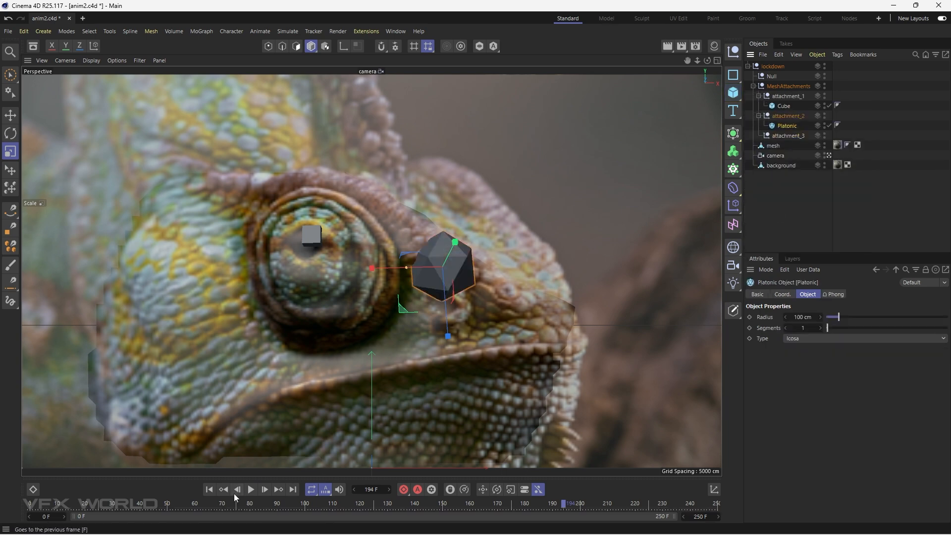
{"action": "left_click", "coordinate": [250, 489]}
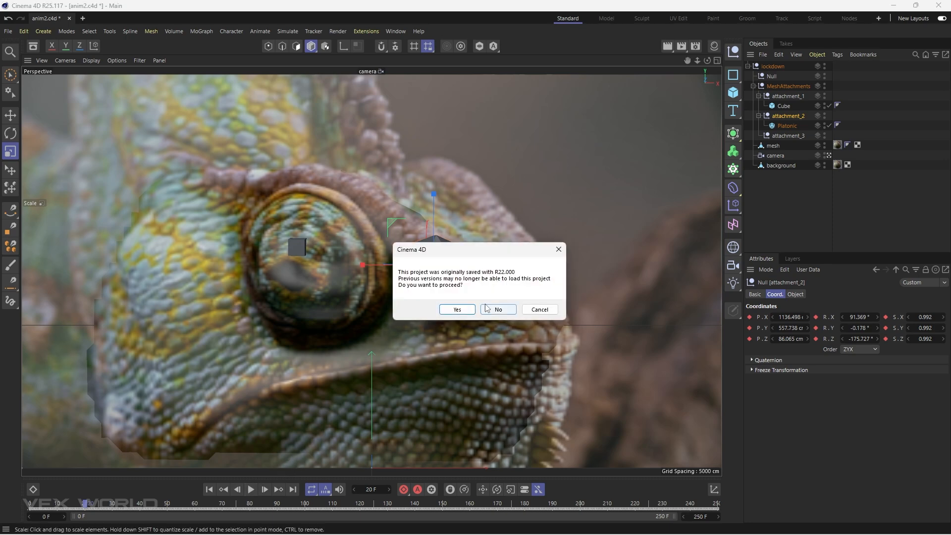
{"action": "left_click", "coordinate": [456, 309]}
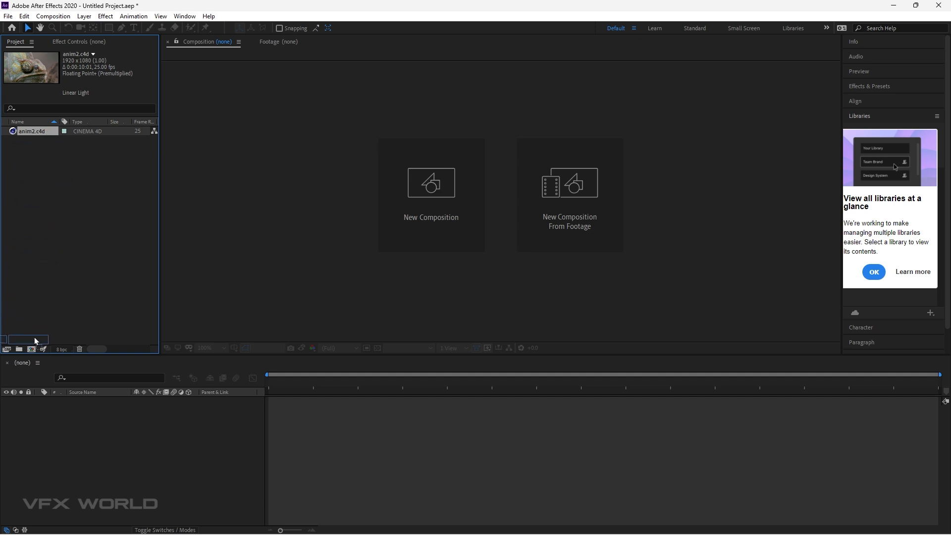
Make an anim2 composition from anim2.c4d and set Cineware's renderer to Standard (Draft).
{"action": "double_click", "coordinate": [30, 131]}
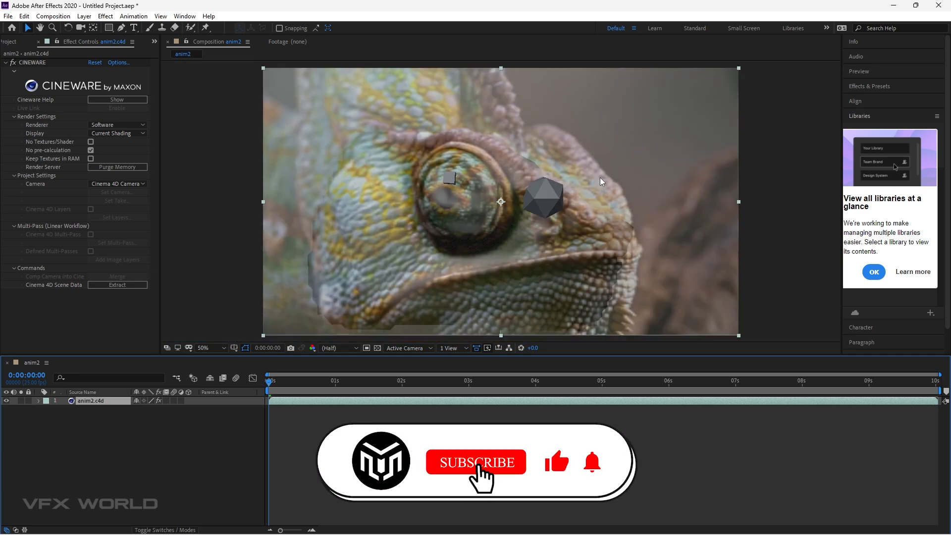
{"action": "left_click", "coordinate": [116, 124]}
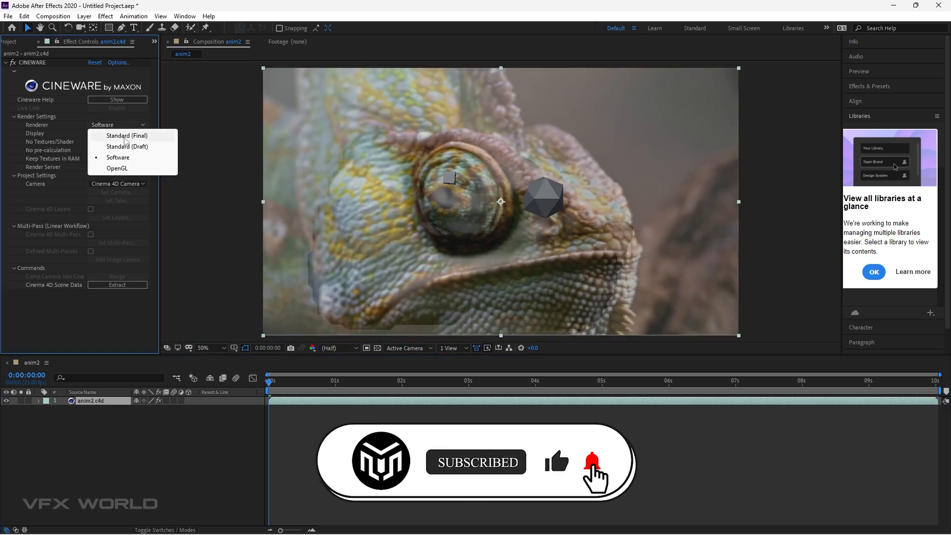
{"action": "left_click", "coordinate": [125, 135]}
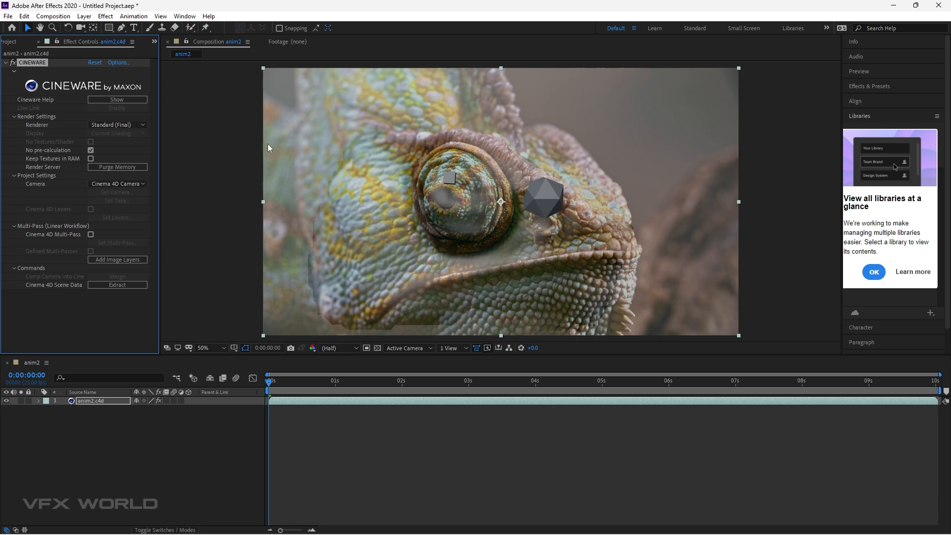
{"action": "left_click", "coordinate": [115, 124]}
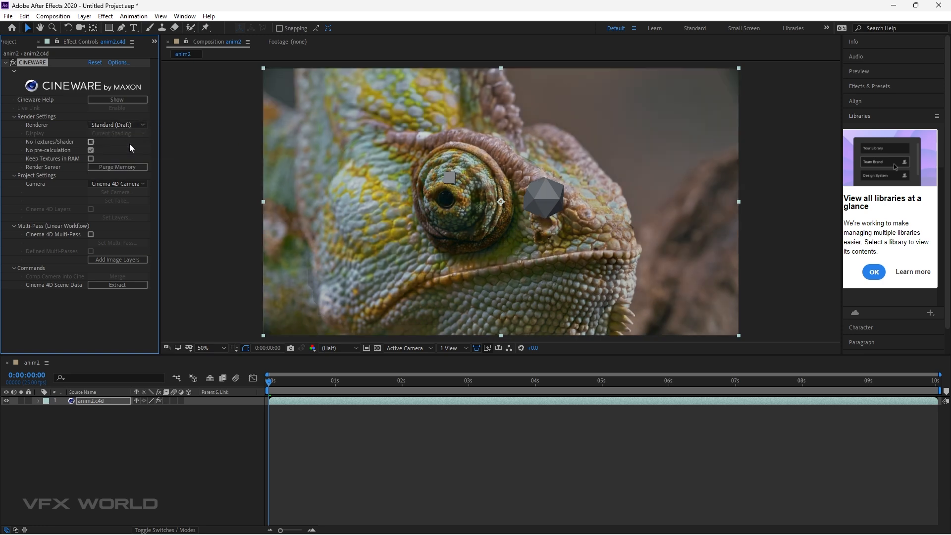
{"action": "mouse_move", "coordinate": [563, 182]}
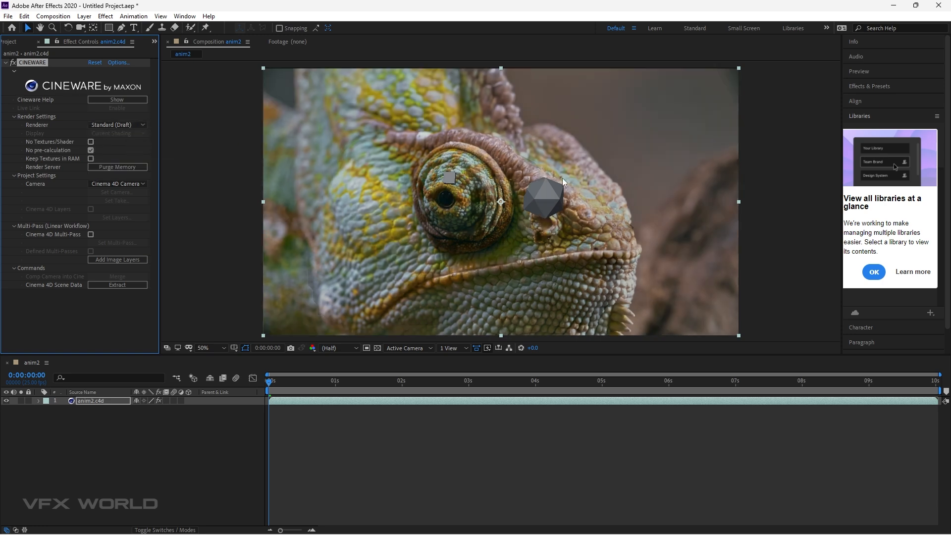